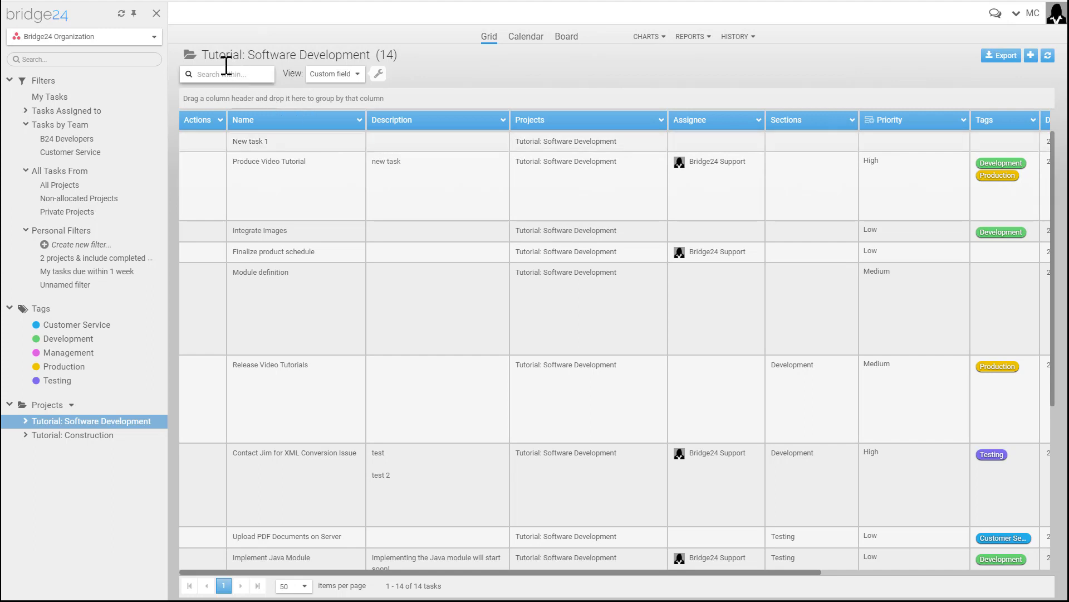
Open Manage connections from the organization dropdown to view the Asana, AceProject, Trello and Basecamp connections
left_click(153, 36)
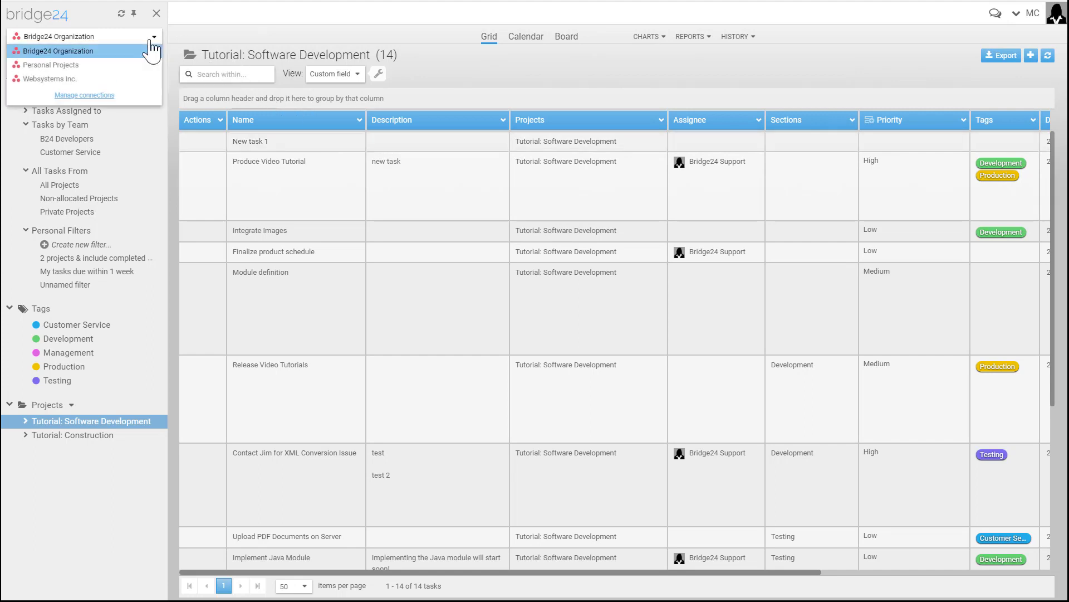
left_click(84, 94)
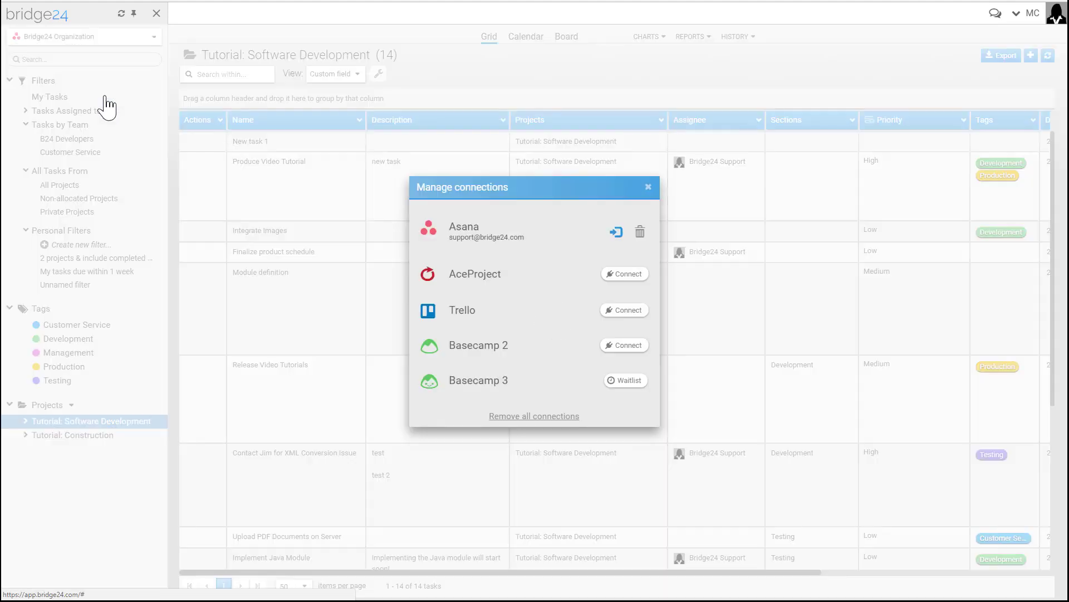
mouse_move(631, 213)
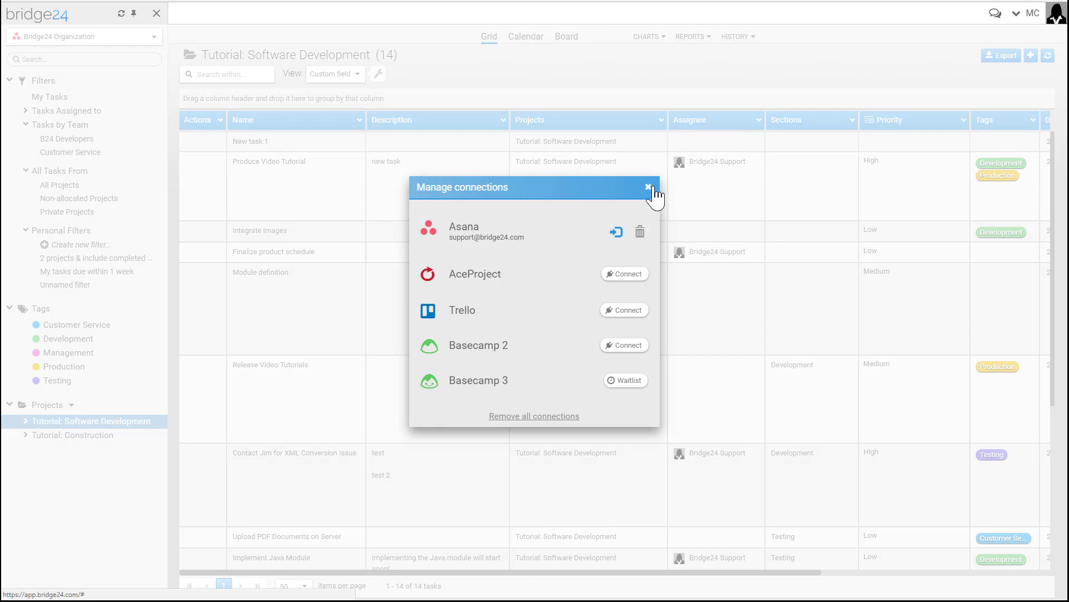
Close Manage connections and browse the sidebar filters for the Software Development grid
left_click(647, 187)
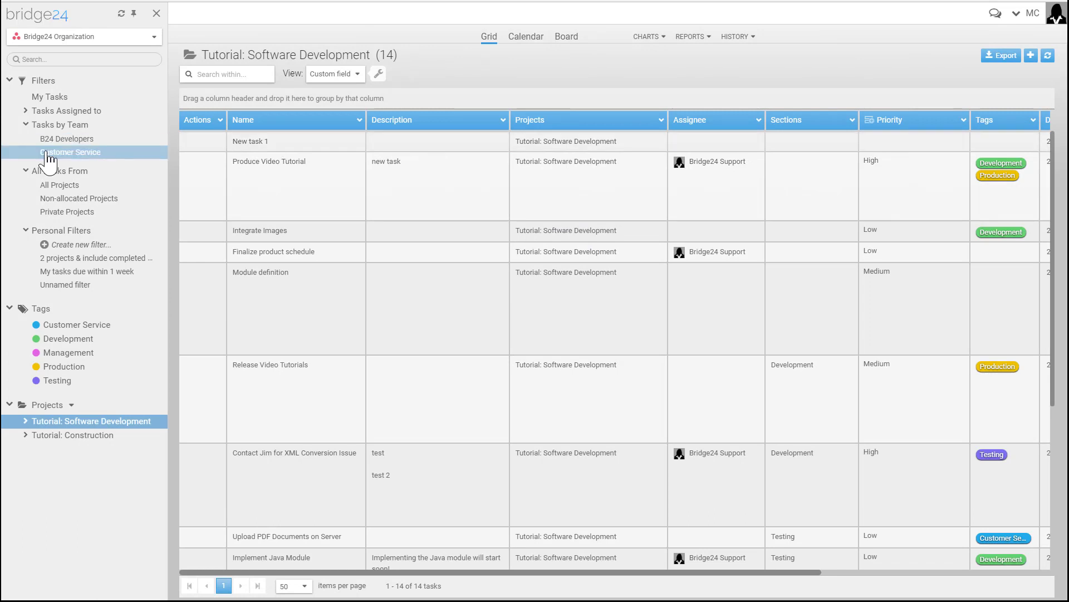
mouse_move(66, 96)
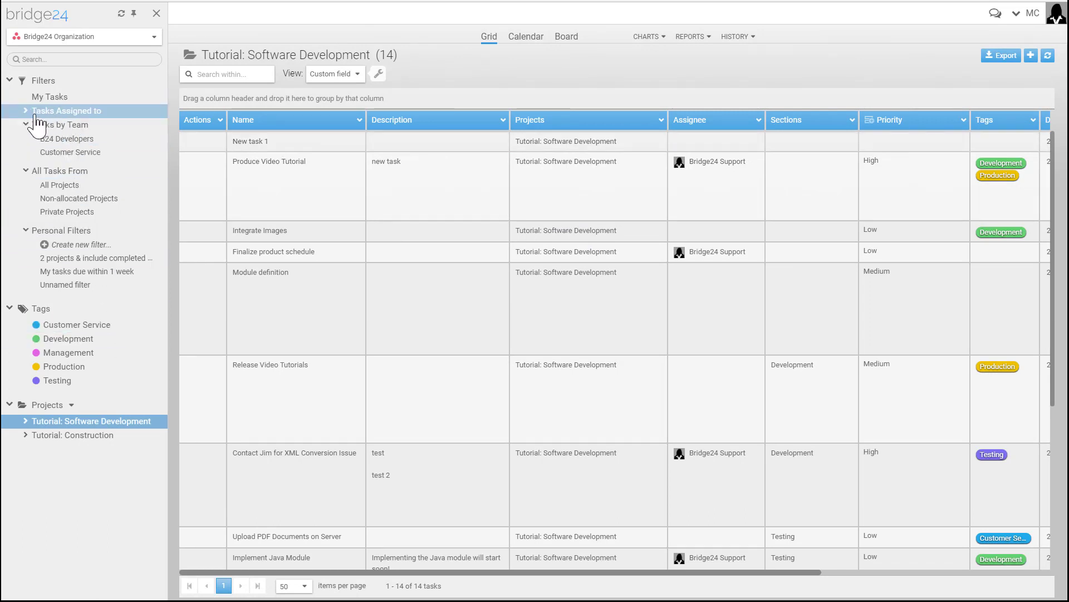
left_click(64, 125)
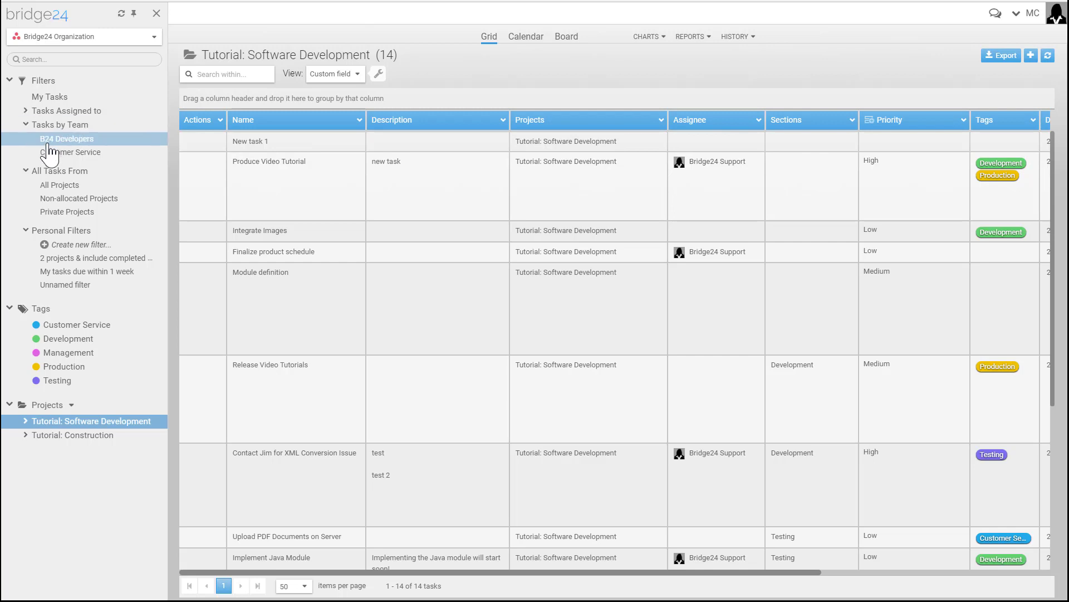
left_click(60, 185)
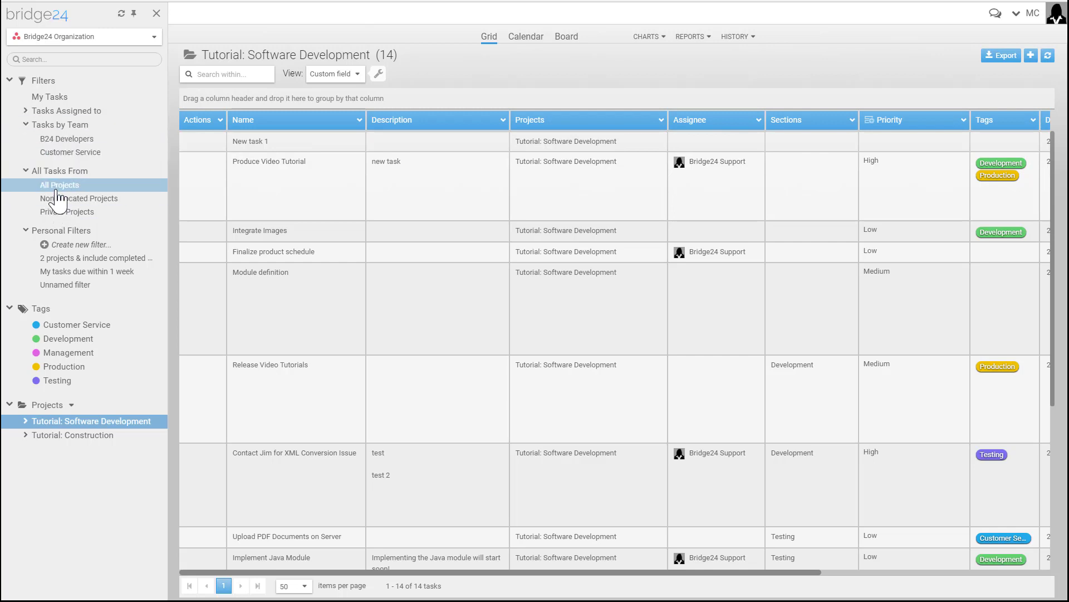
mouse_move(63, 430)
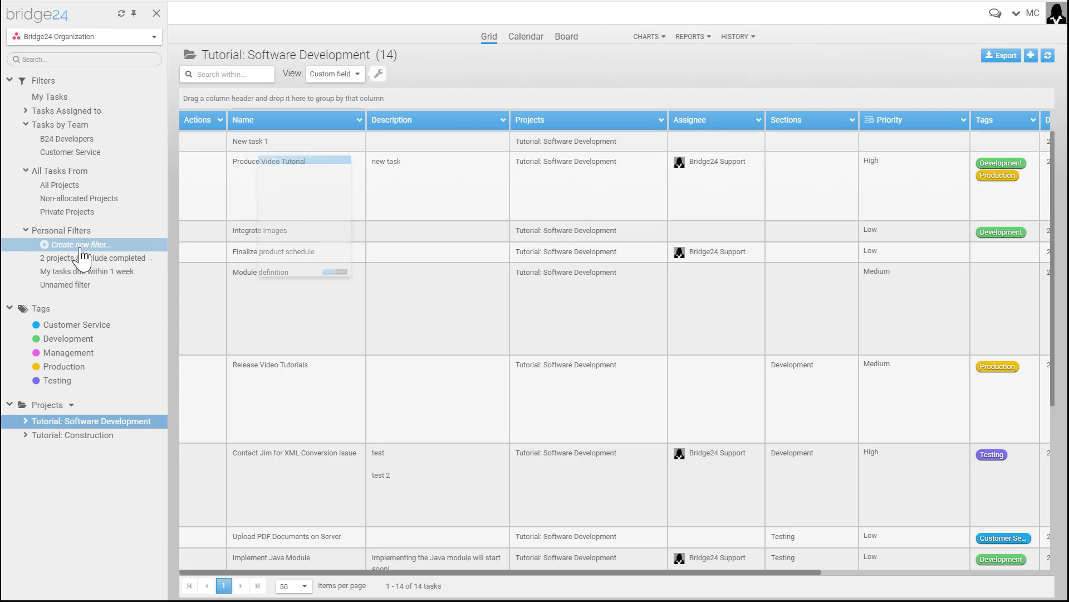
Create a personal filter for Tutorial: Construction with Completed set to Both
left_click(81, 244)
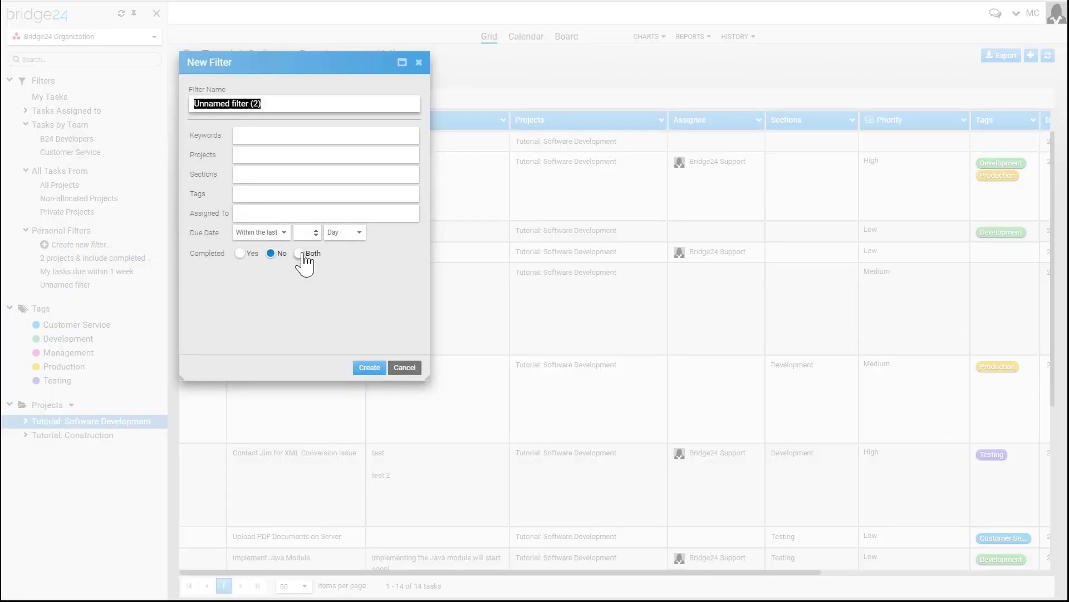
left_click(298, 253)
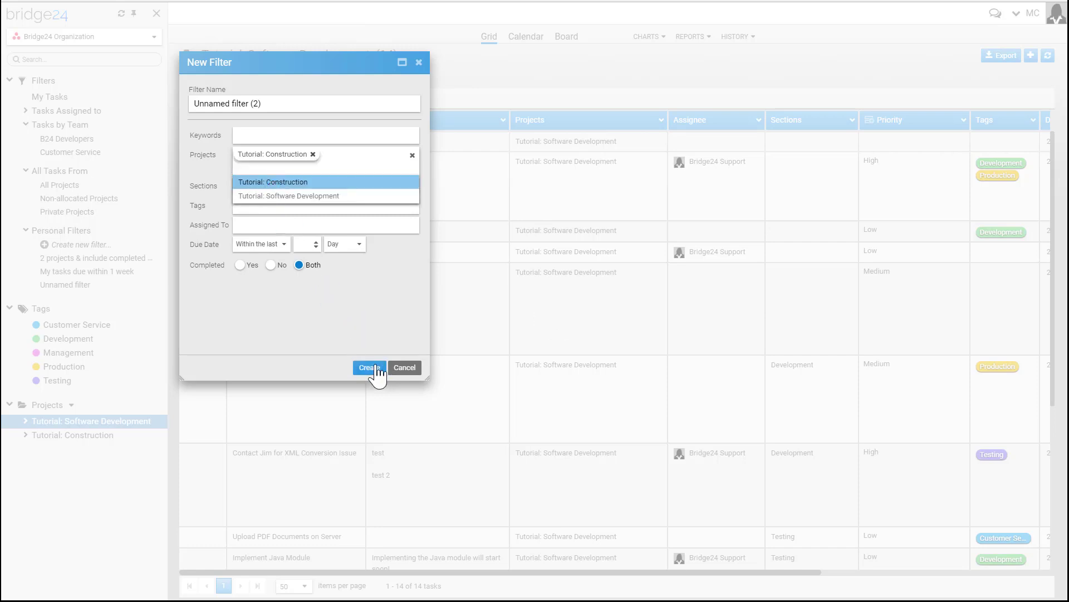
left_click(368, 367)
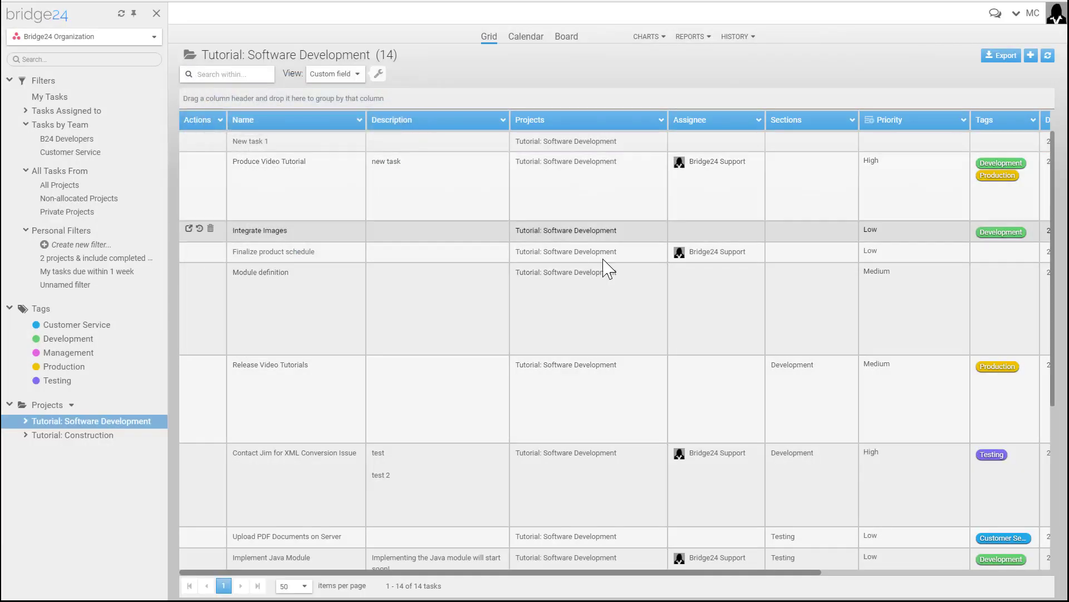
mouse_move(616, 230)
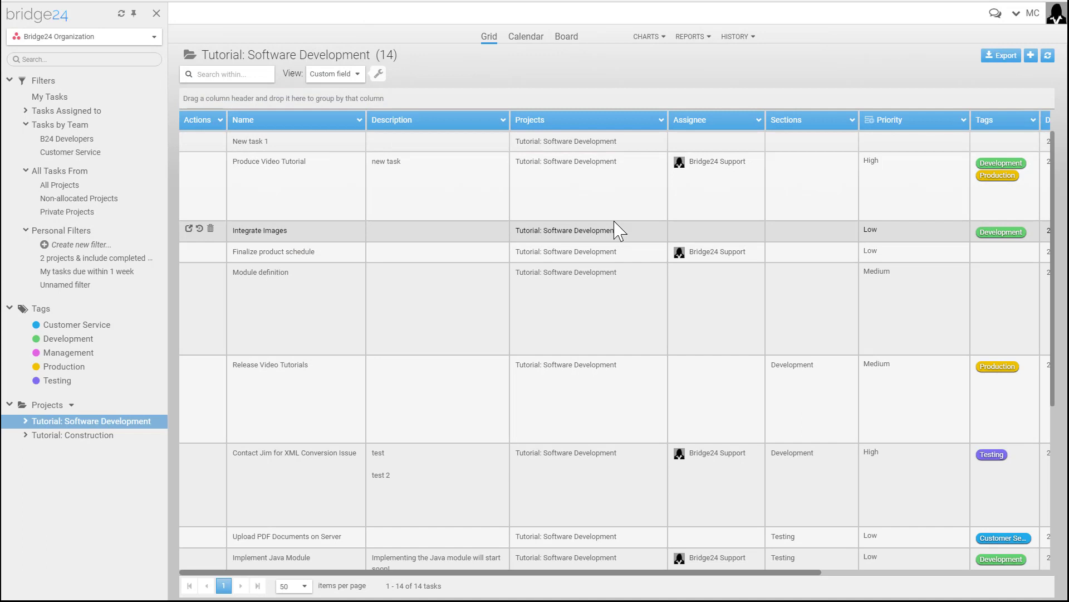
mouse_move(660, 127)
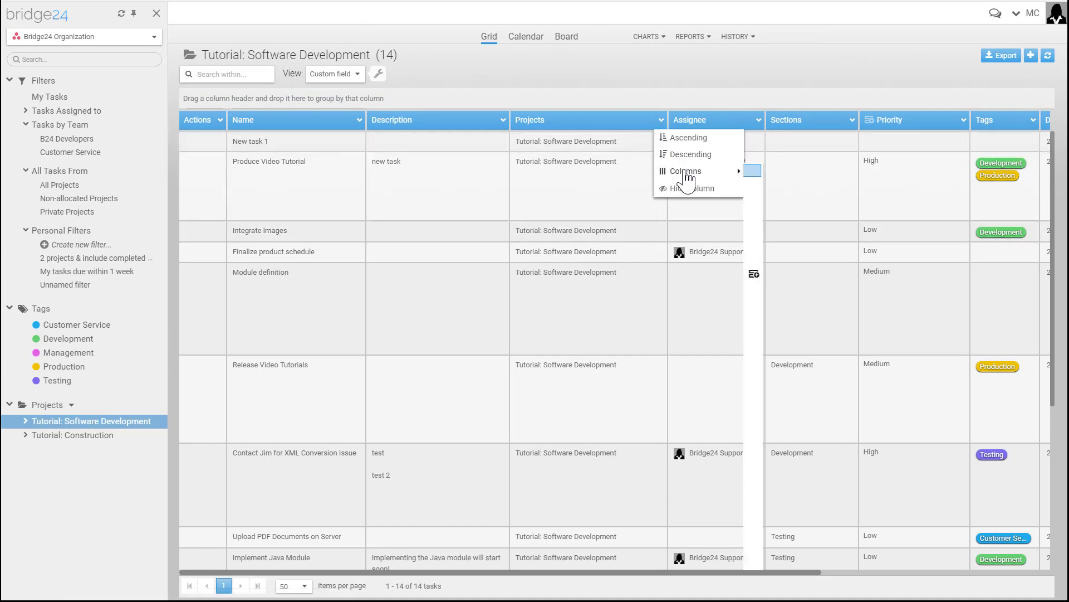
left_click(684, 170)
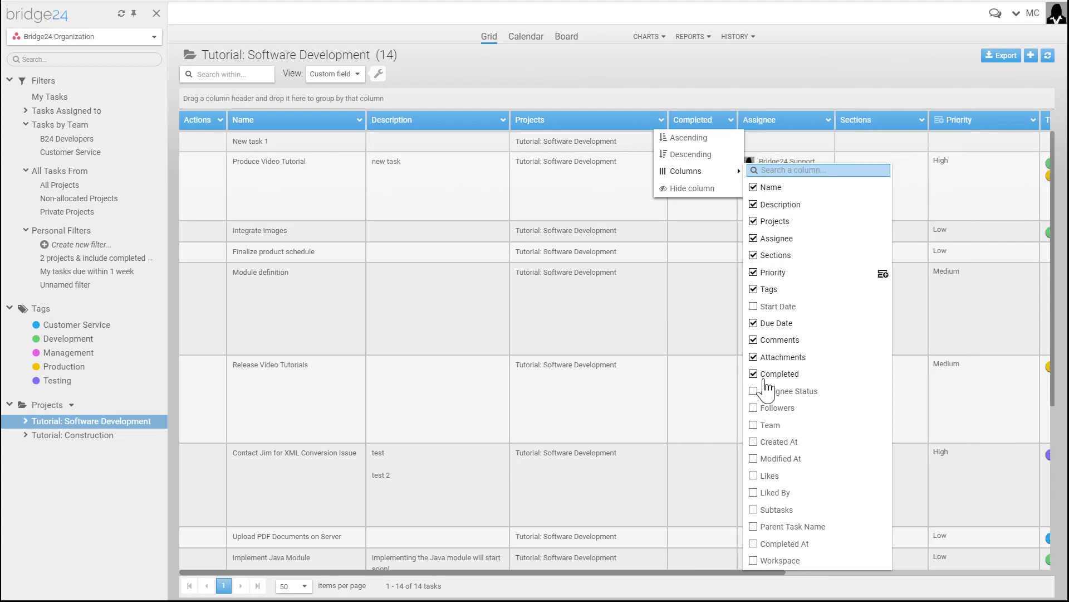
left_click(753, 391)
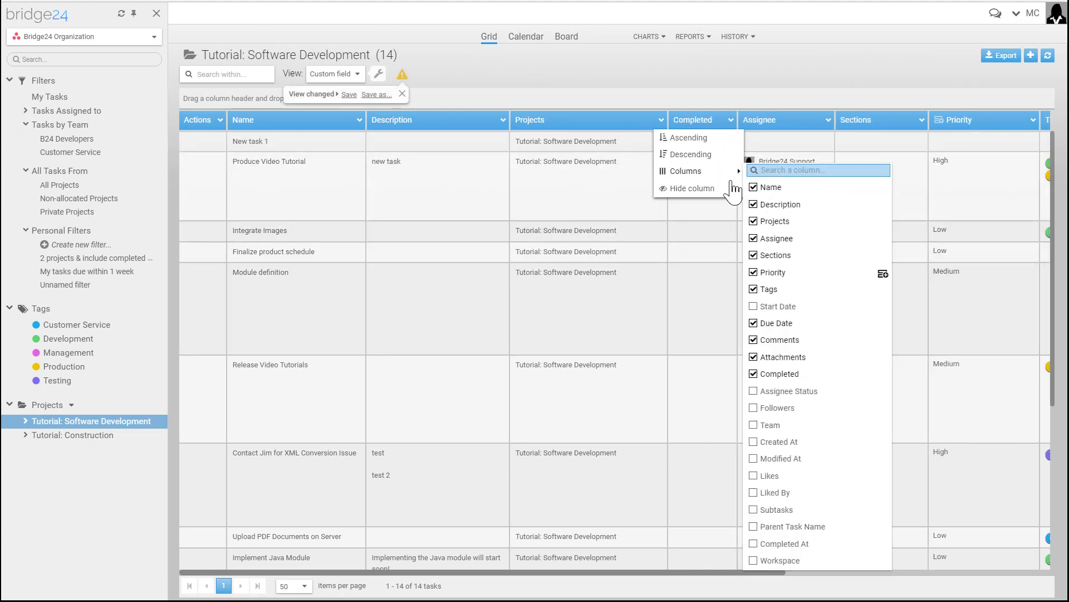
mouse_move(757, 388)
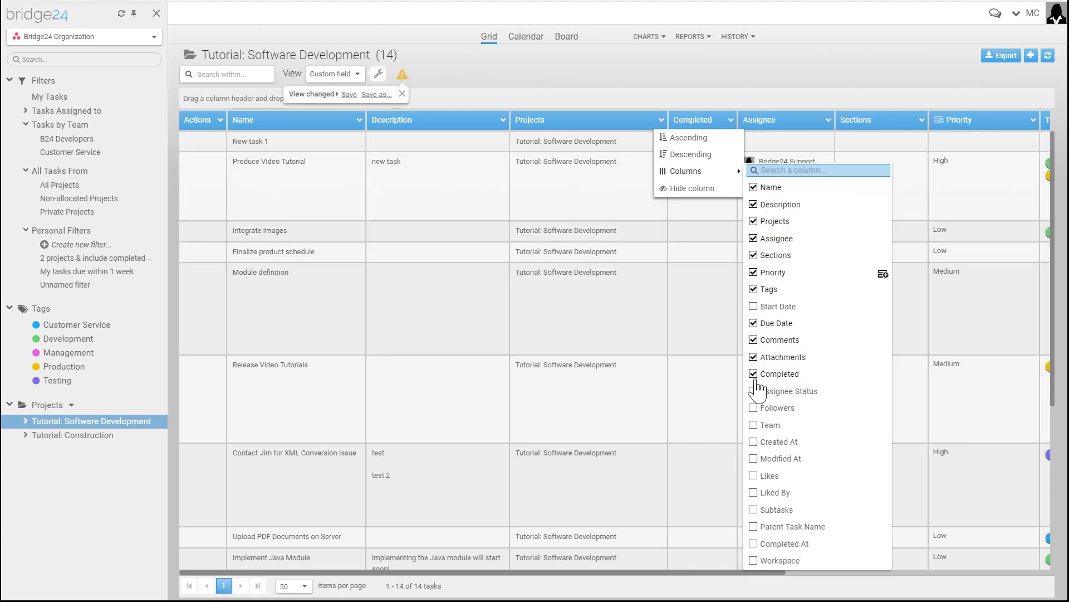
left_click(753, 373)
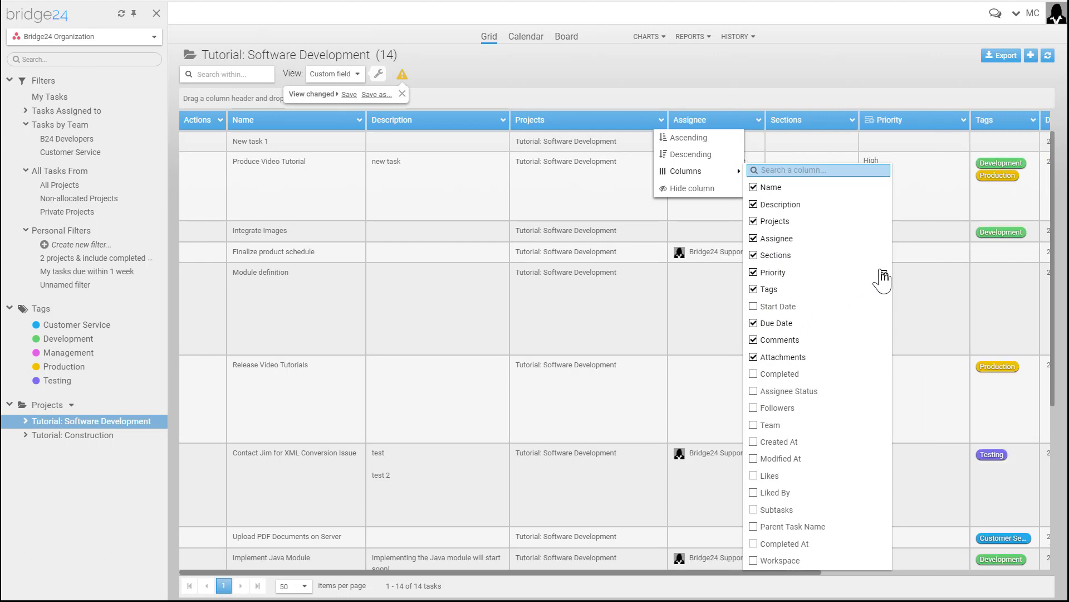
mouse_move(884, 279)
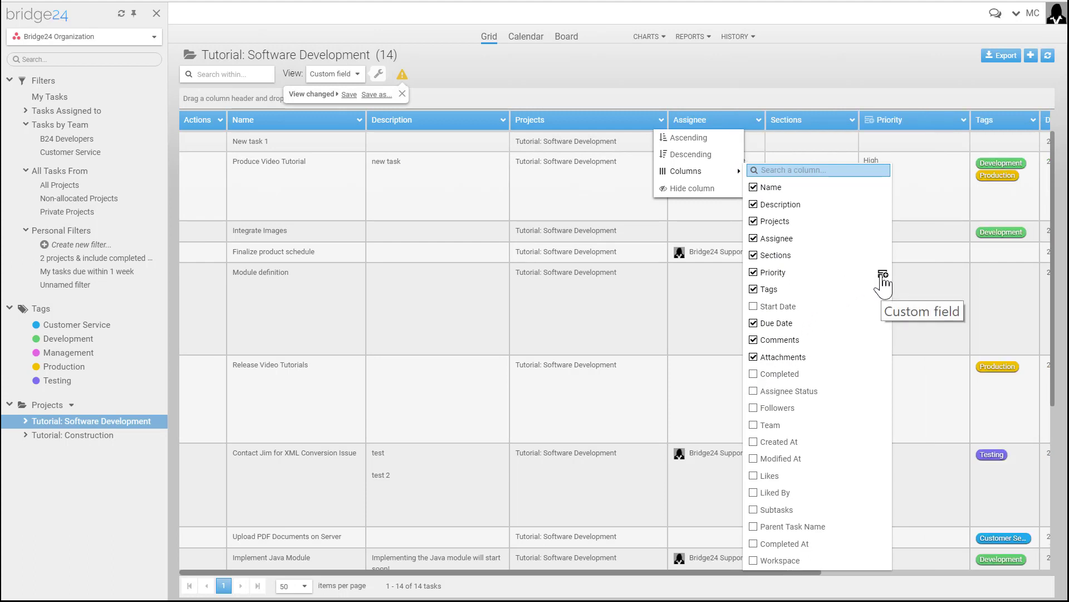
mouse_move(884, 279)
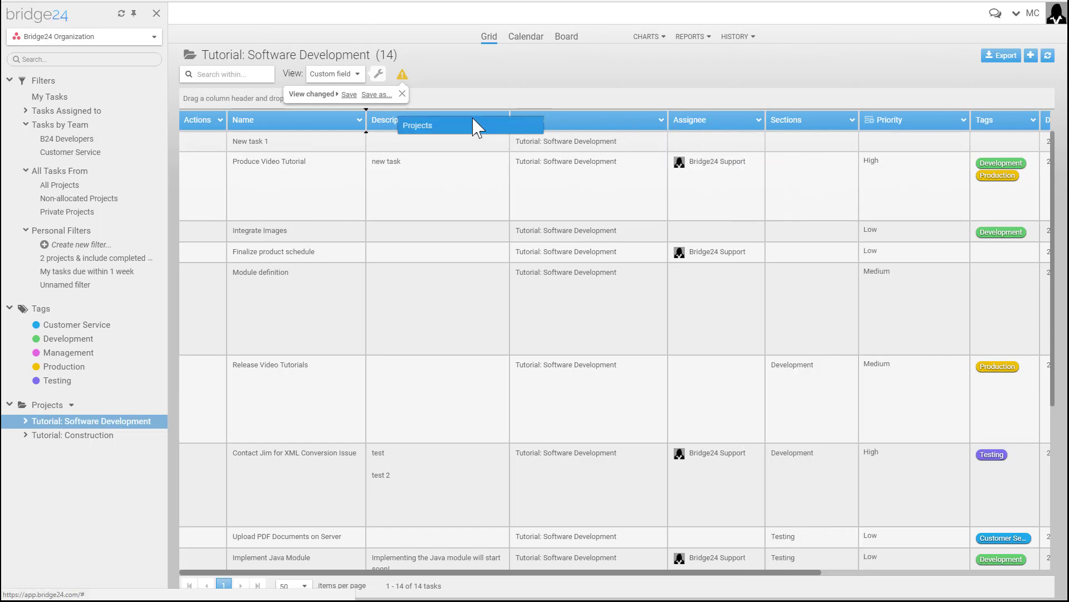
Move Projects before Description, view uncategorized tasks, then remove the Assignee and Sections groupings
left_click_drag(450, 125, 416, 125)
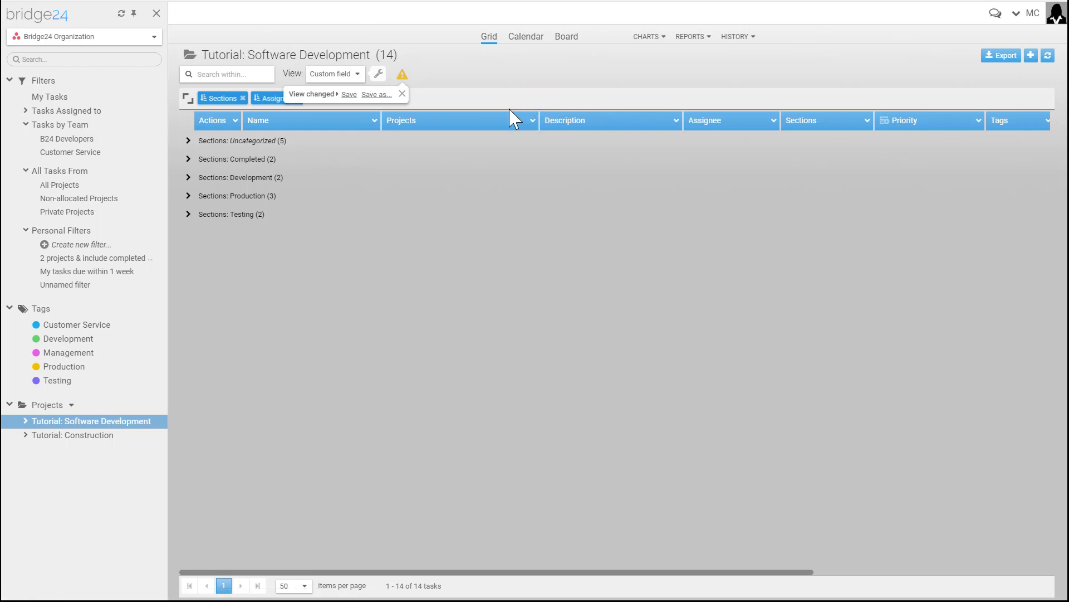
left_click(188, 140)
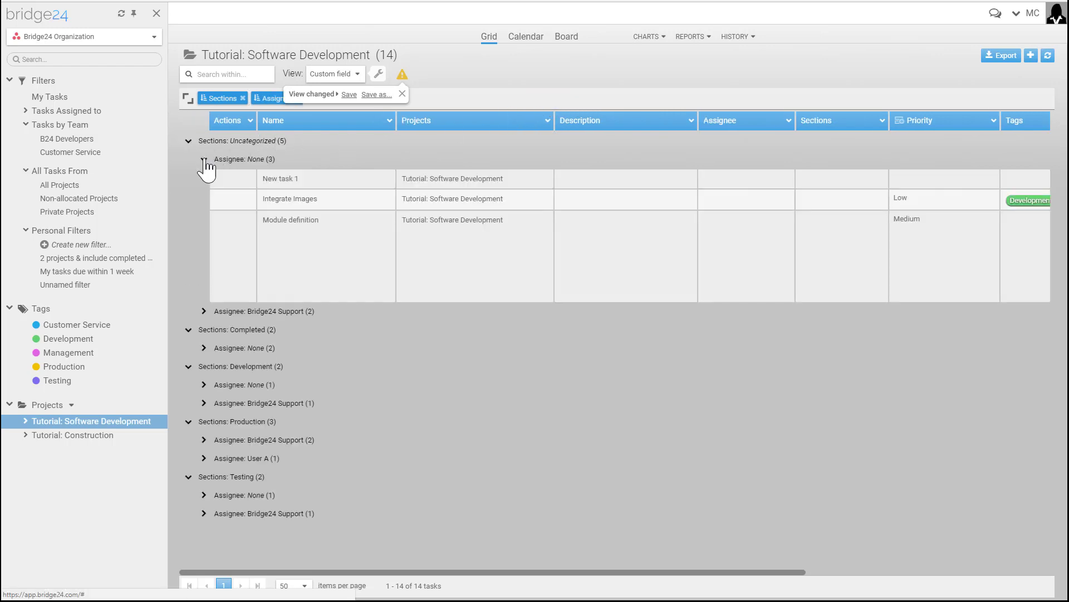
left_click(203, 159)
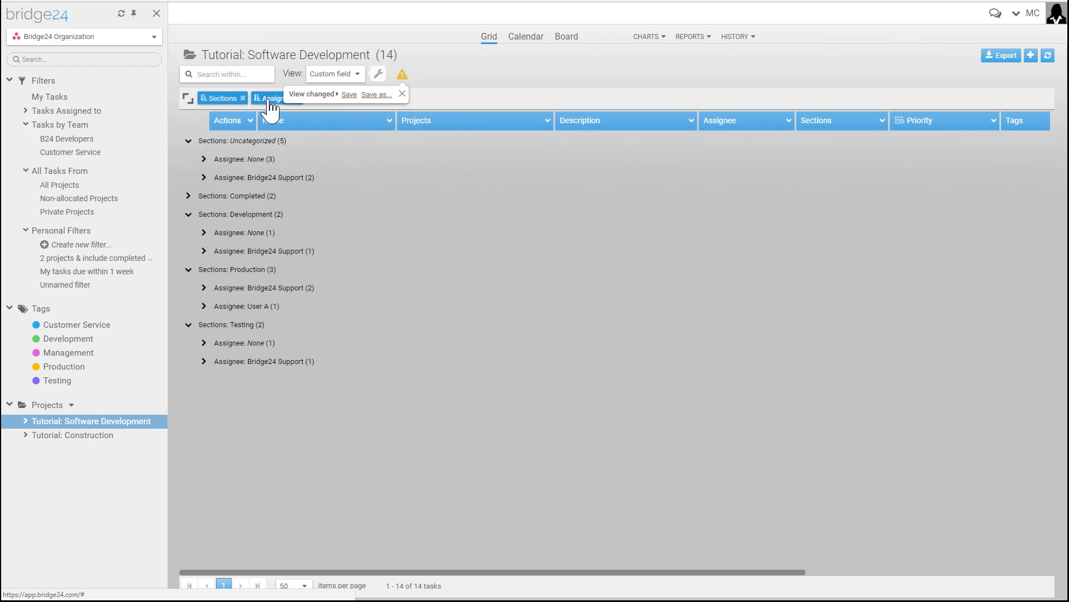
mouse_move(406, 102)
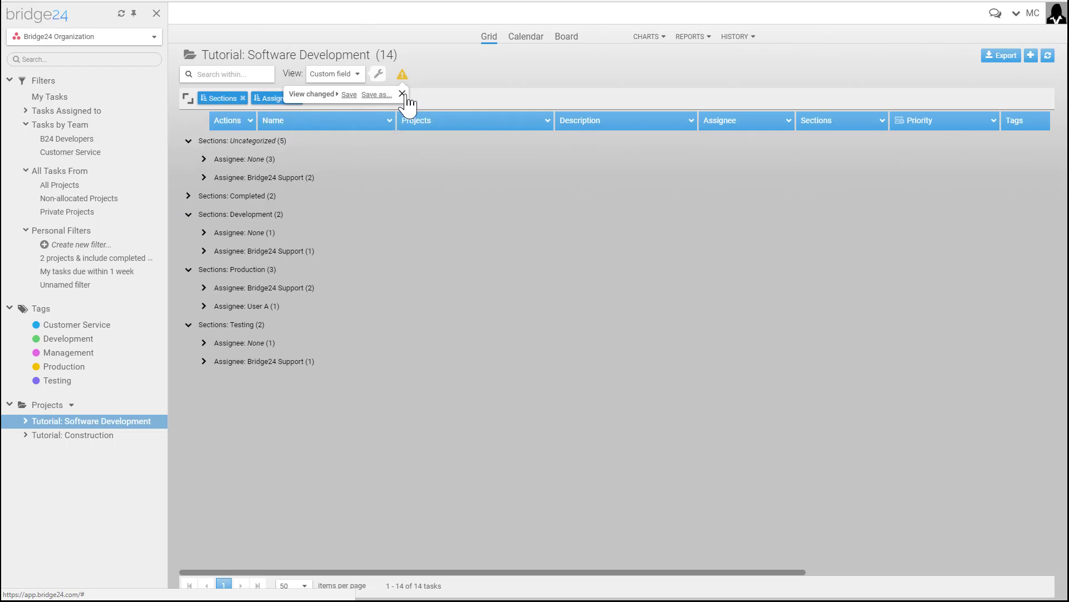
left_click(403, 94)
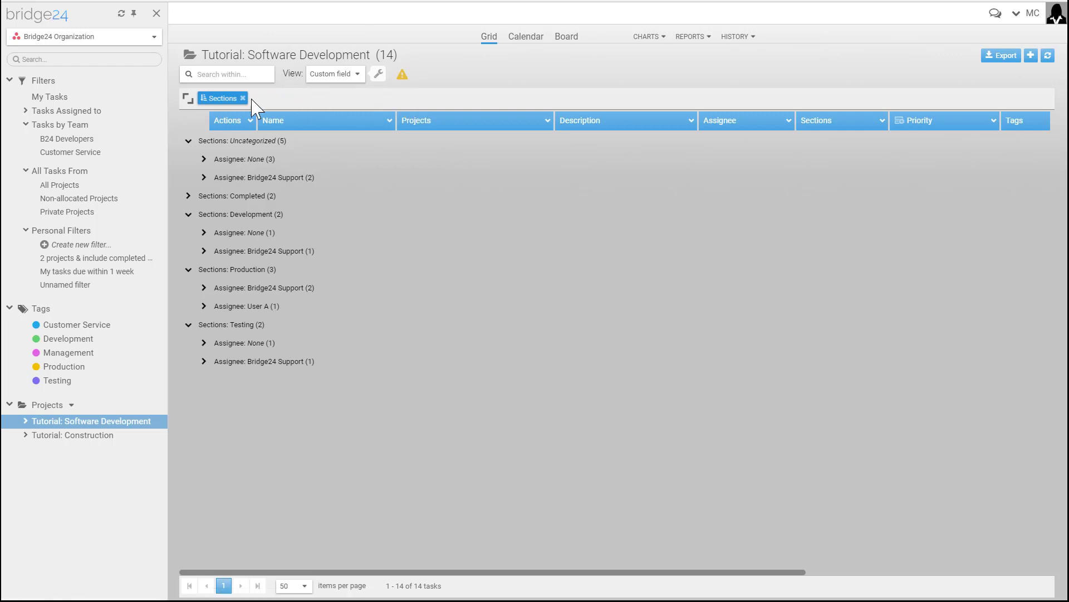
left_click(242, 97)
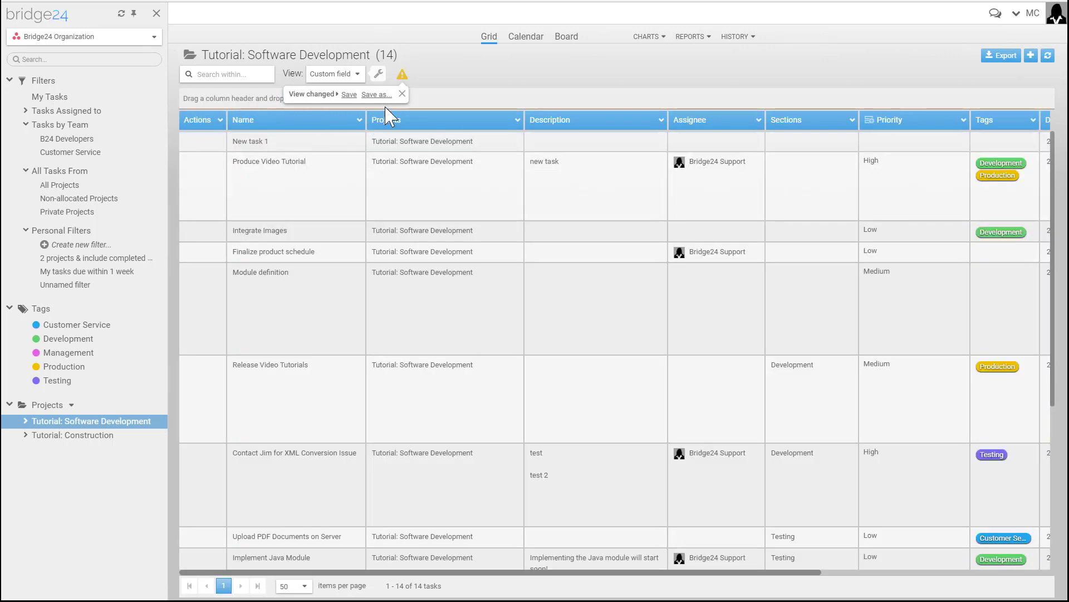
mouse_move(526, 36)
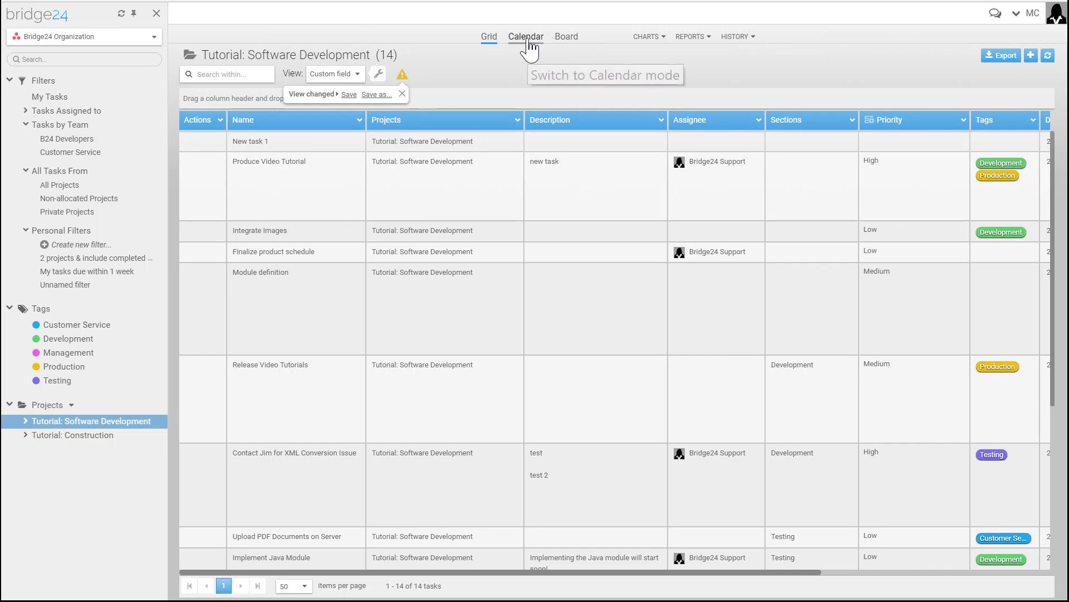
Switch to Calendar mode to see the tasks scheduled in June 2018
left_click(526, 36)
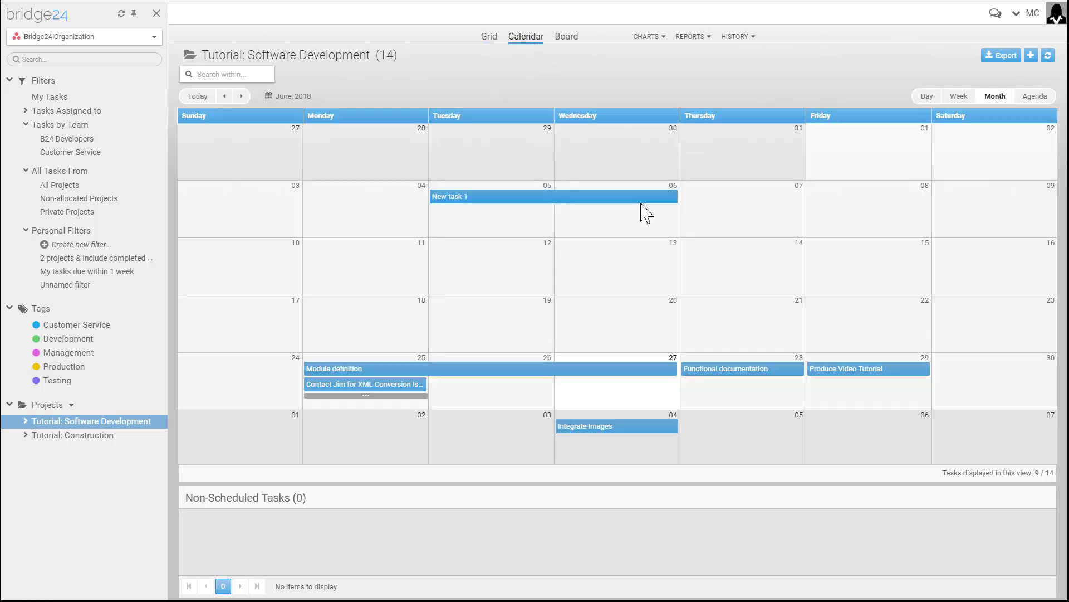
mouse_move(672, 202)
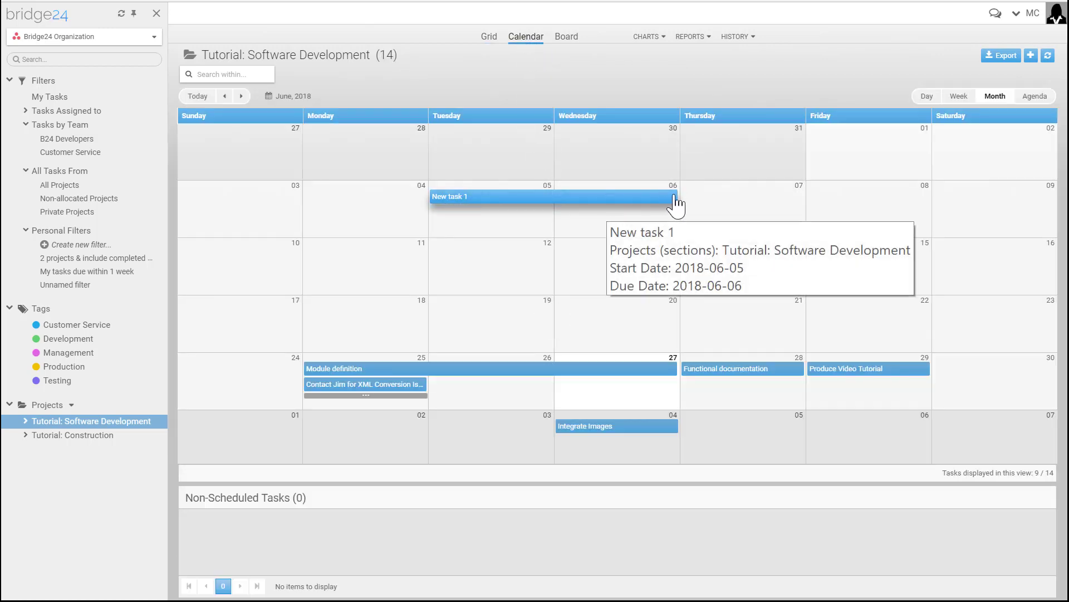
mouse_move(551, 42)
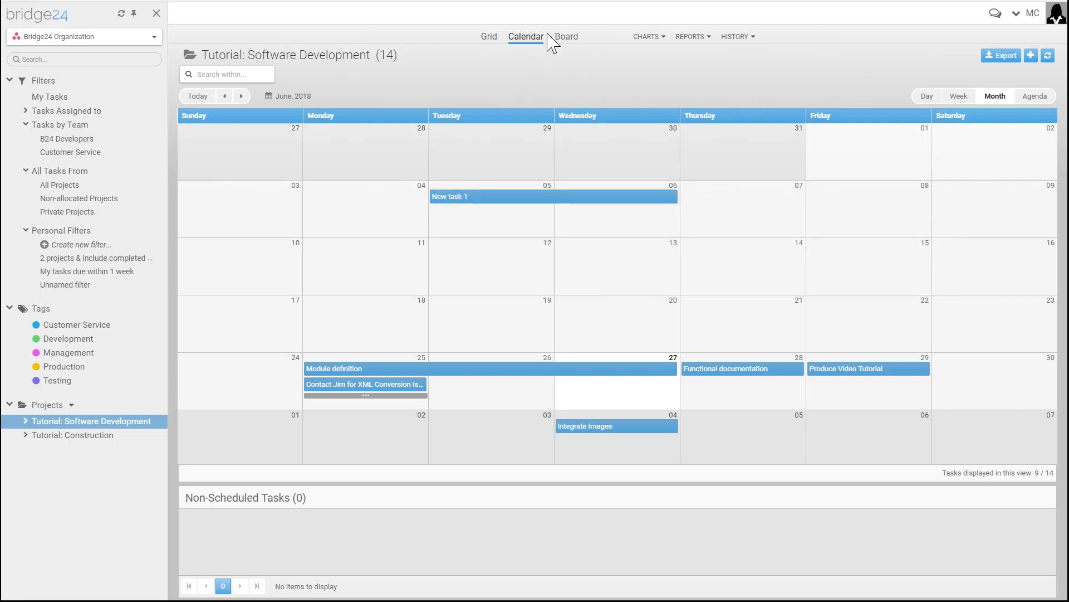
Switch to Board view with Uncategorized, Development, Testing, Production and Completed columns
left_click(566, 36)
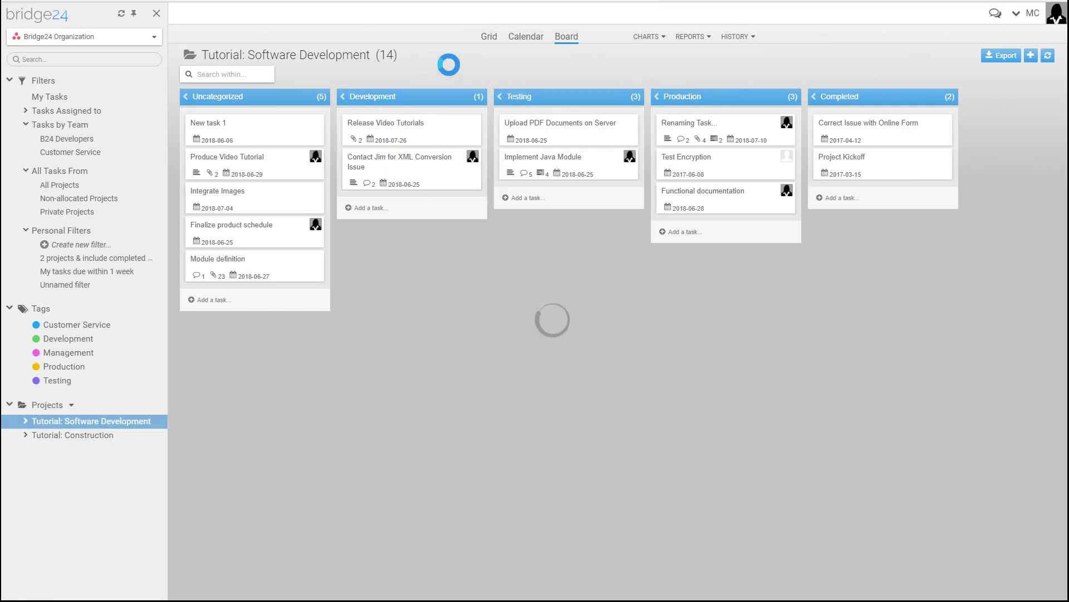
Switch back to Grid mode and briefly view the Produce Video Tutorial task details
left_click(489, 36)
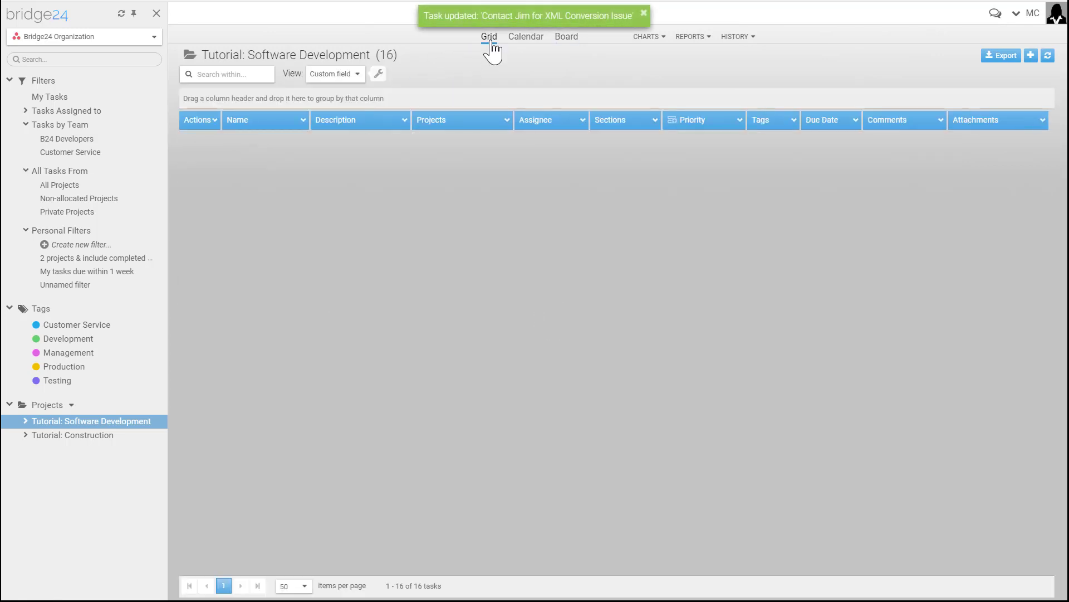
left_click(488, 37)
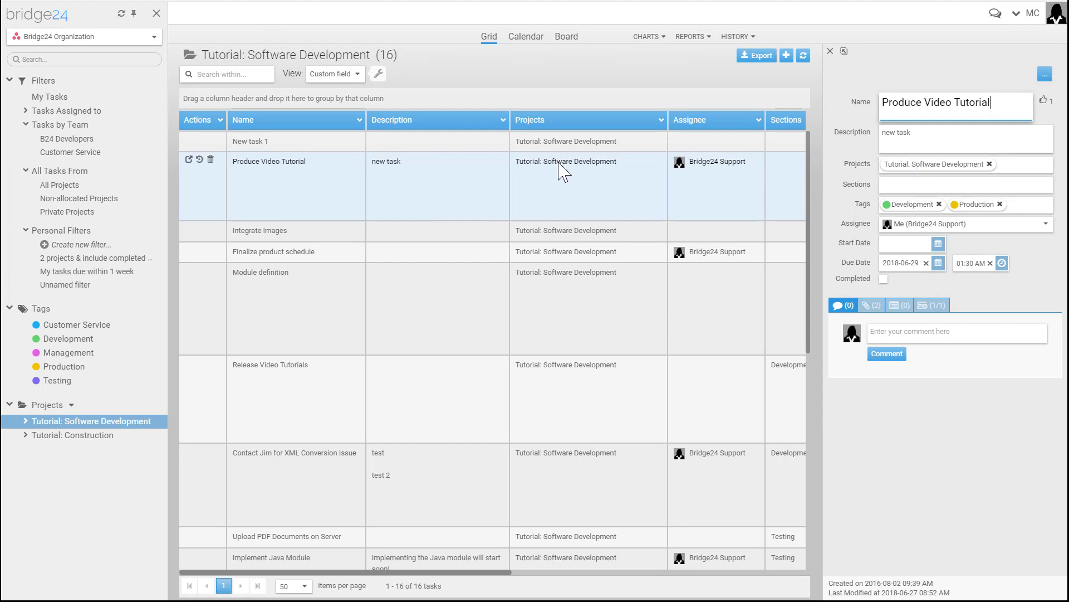
left_click(830, 51)
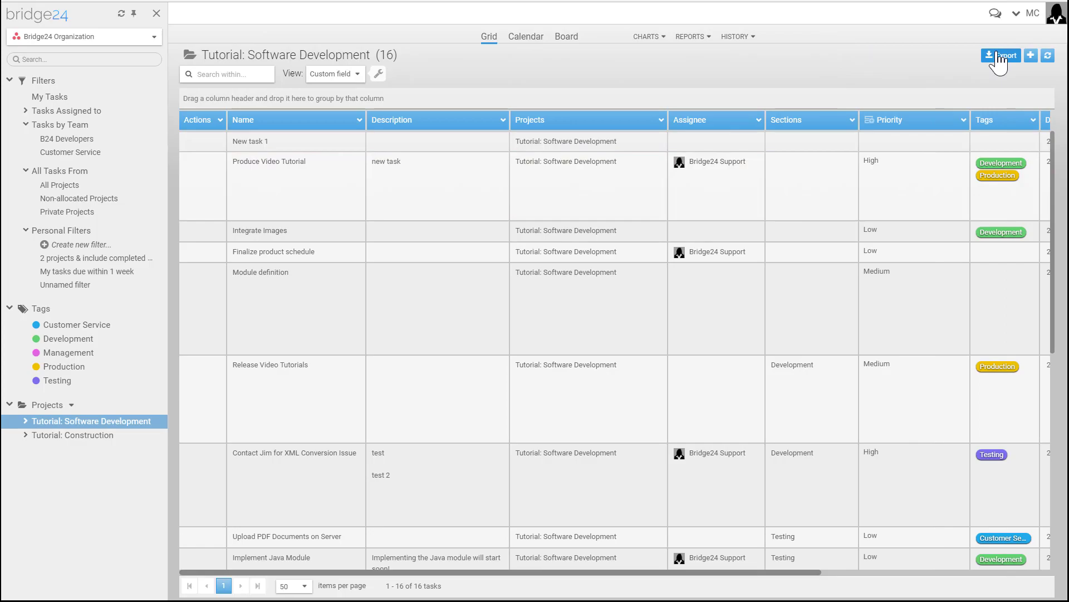
Open Export options for the 16 tasks: Excel format, subtasks on separate sheets
left_click(1000, 55)
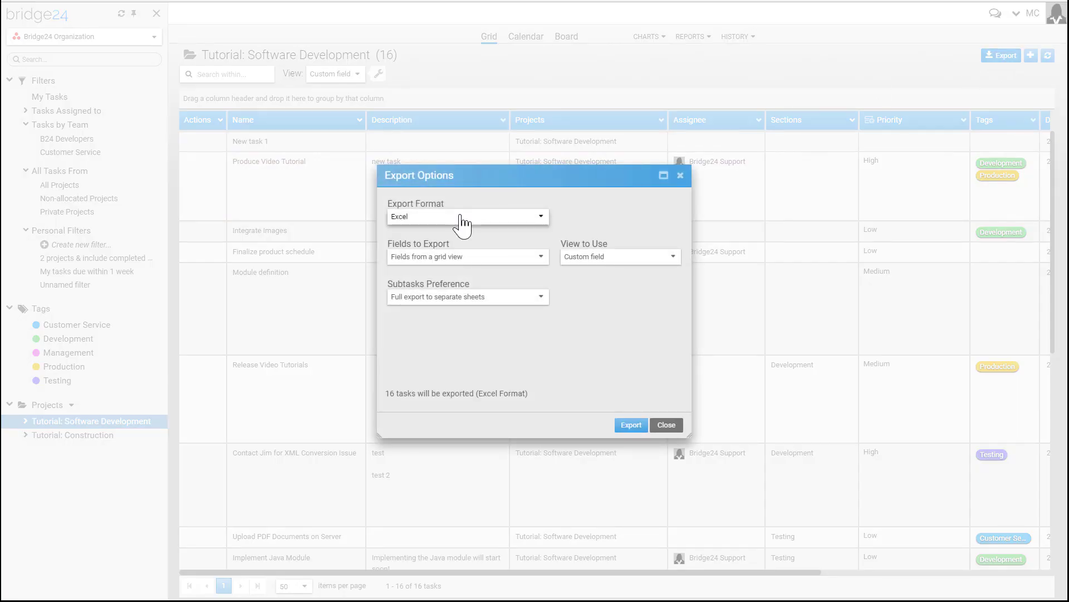
left_click(467, 256)
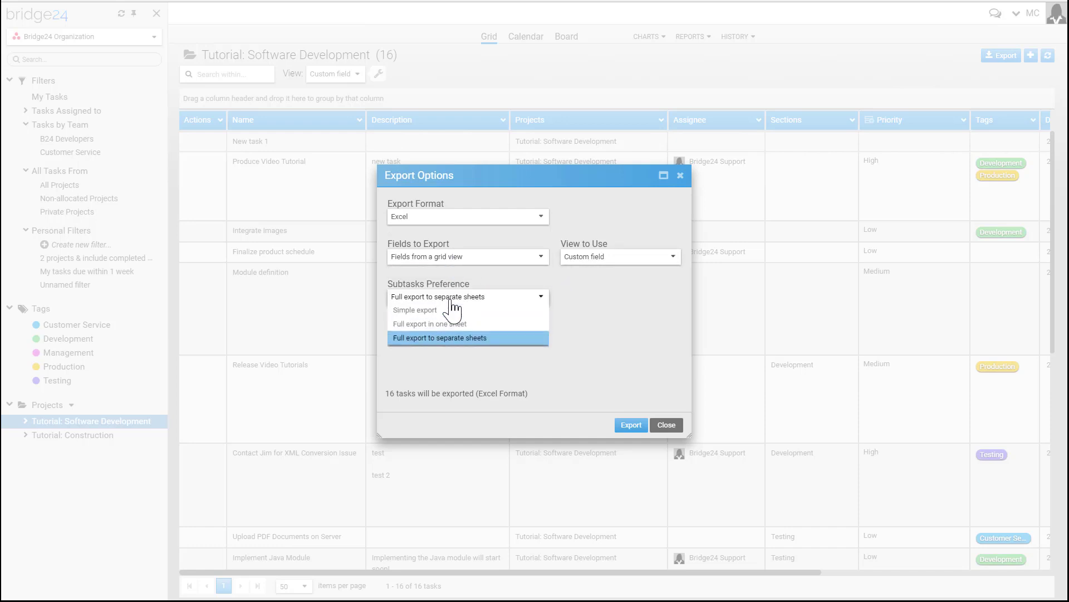
left_click(467, 337)
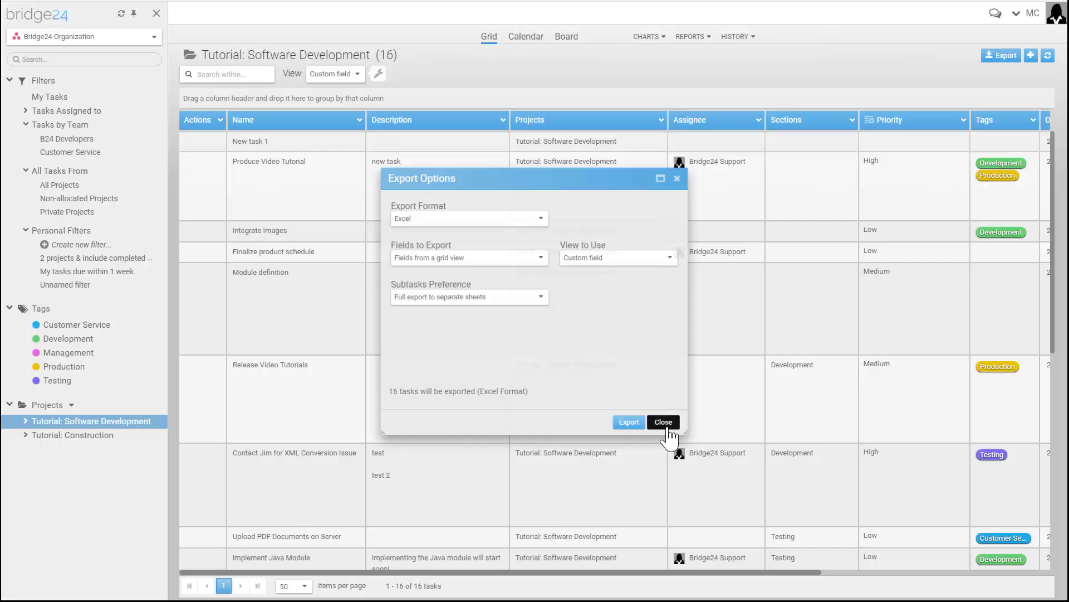
Close Export Options and apply the '2 projects & include completed' personal filter
left_click(662, 422)
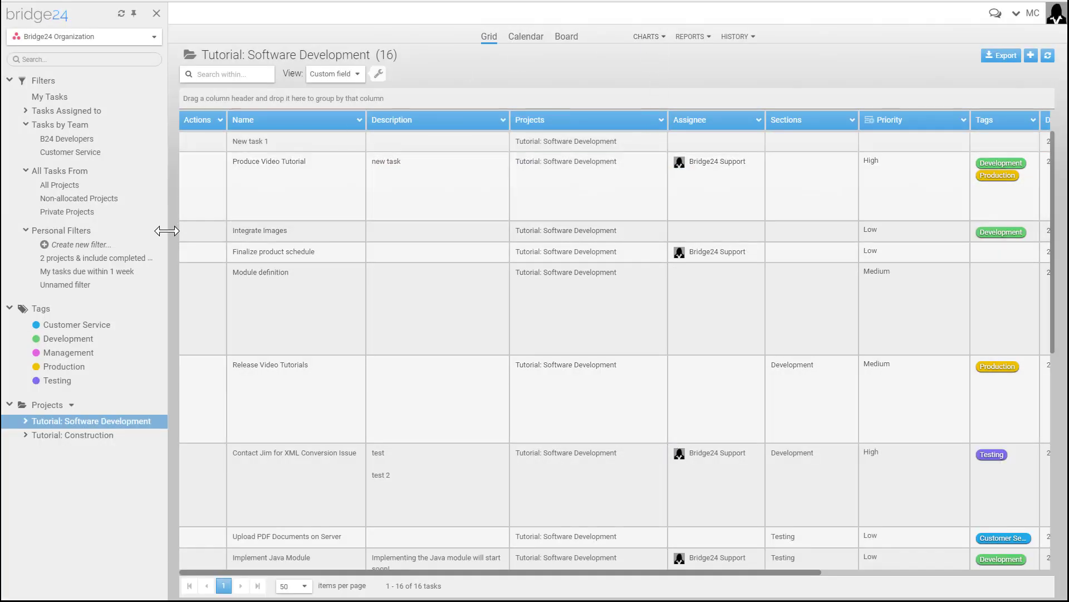
left_click(97, 258)
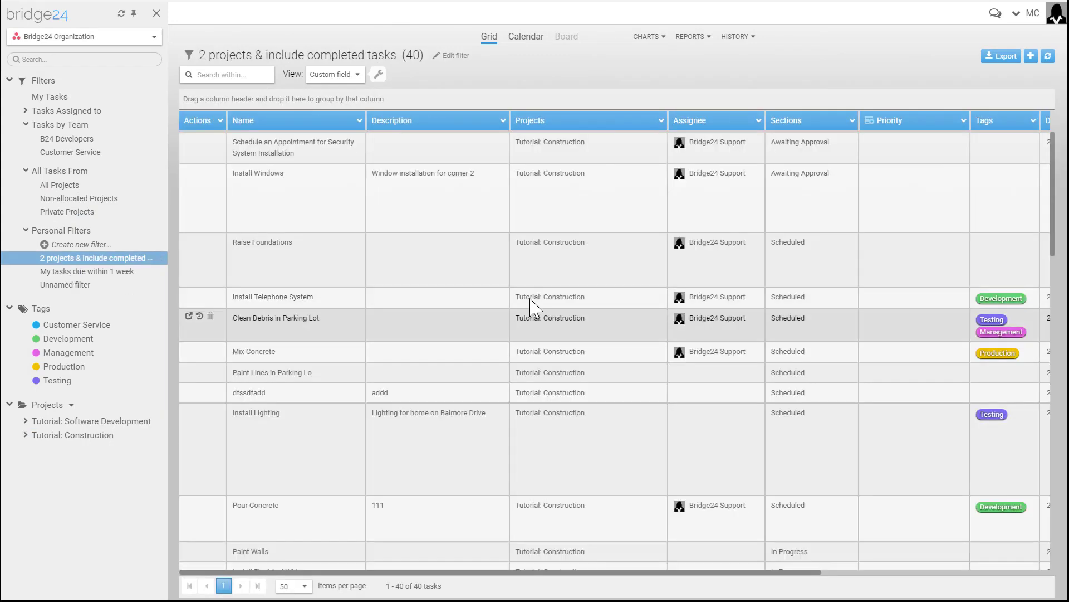
mouse_move(508, 315)
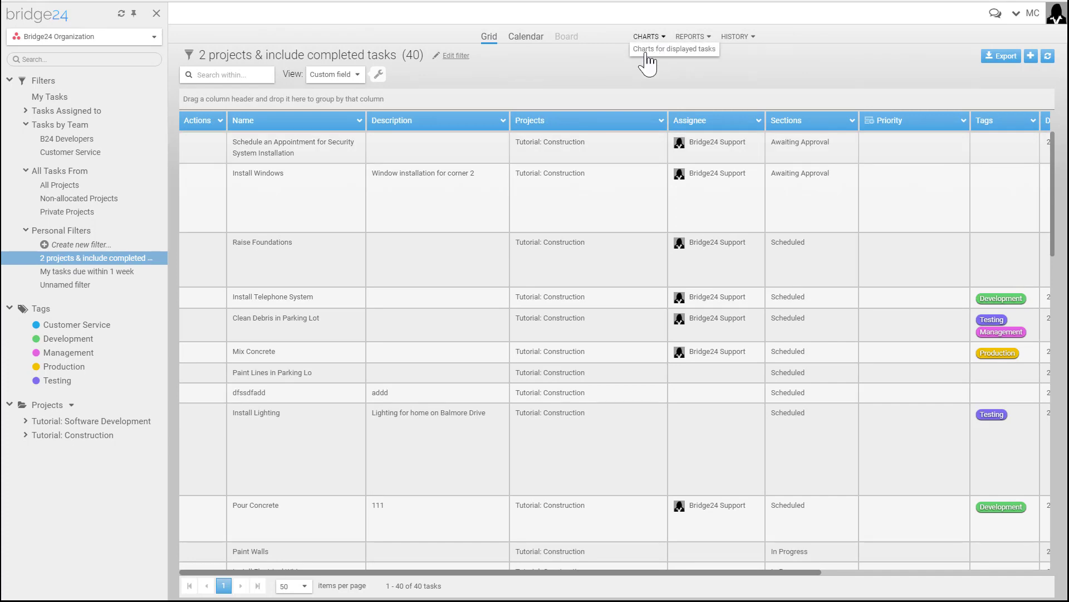
Open Charts for displayed tasks, list Completed tasks, and open the section chart's PDF choices
left_click(646, 36)
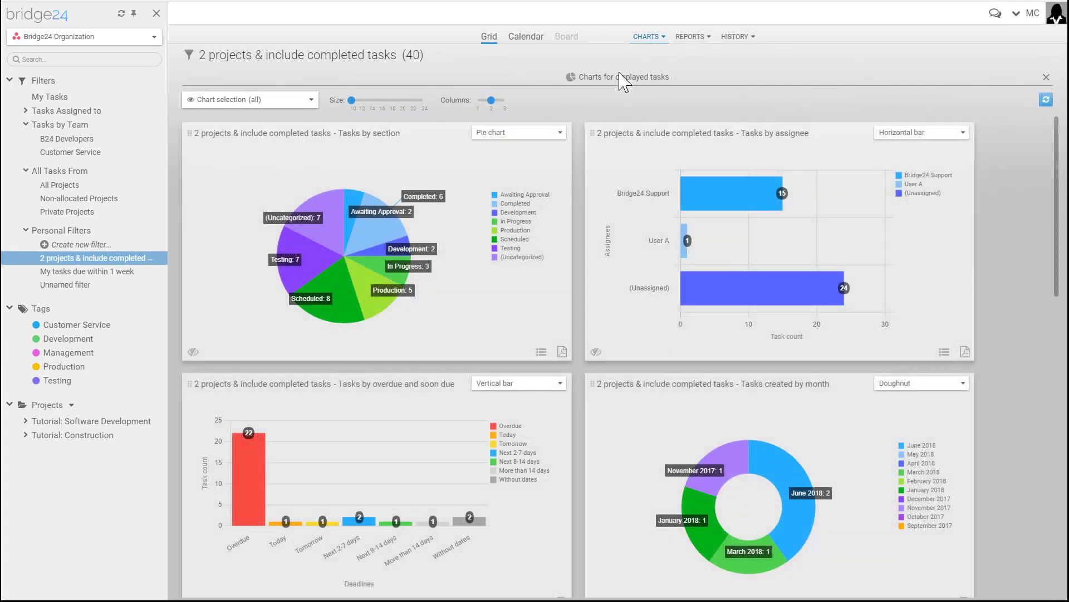
mouse_move(218, 139)
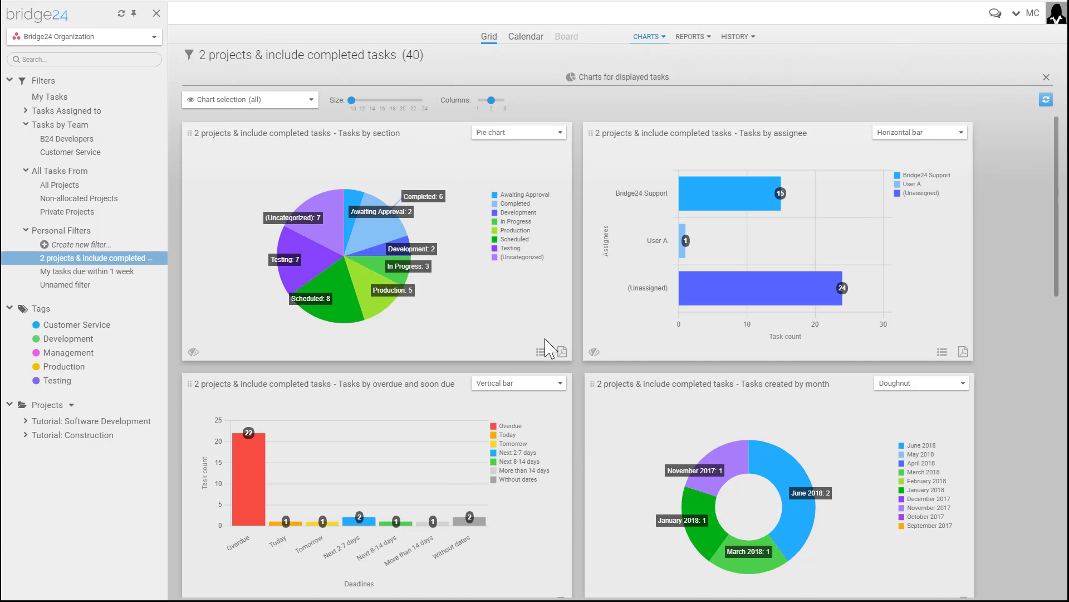
mouse_move(536, 215)
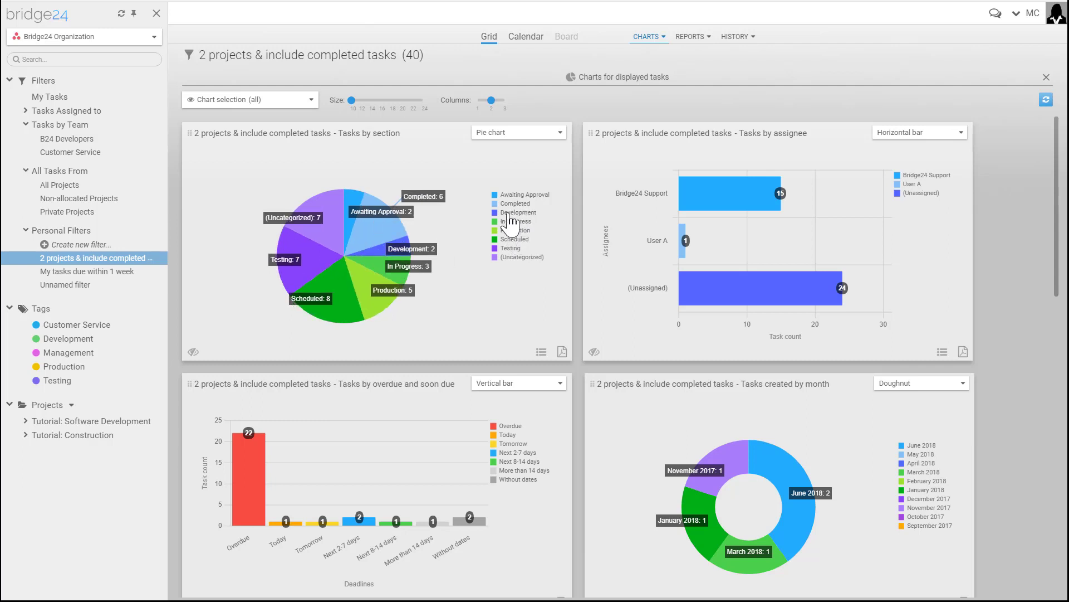
left_click(422, 197)
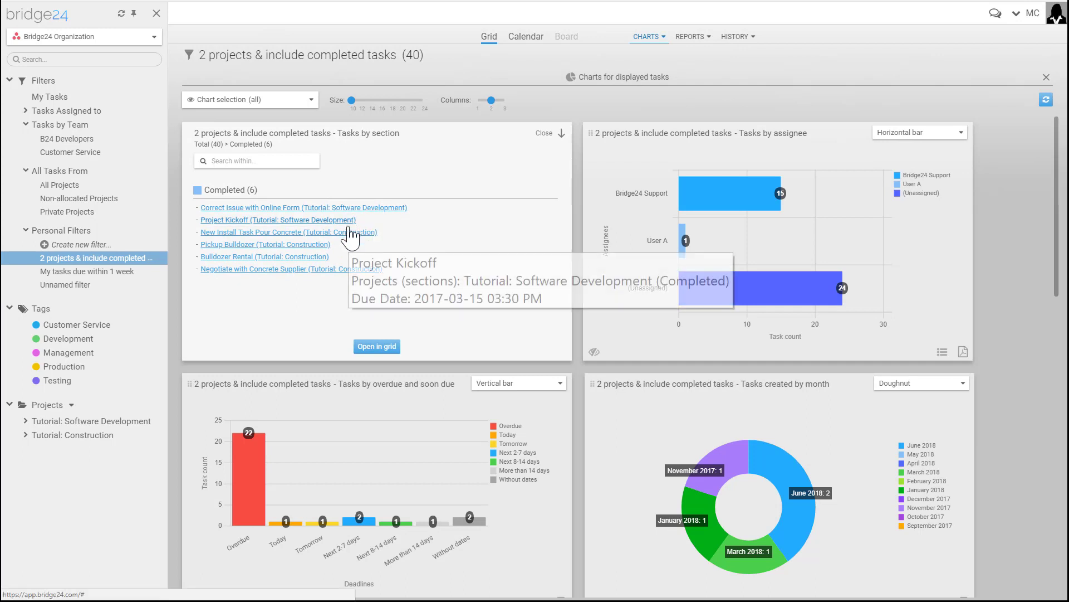
mouse_move(298, 230)
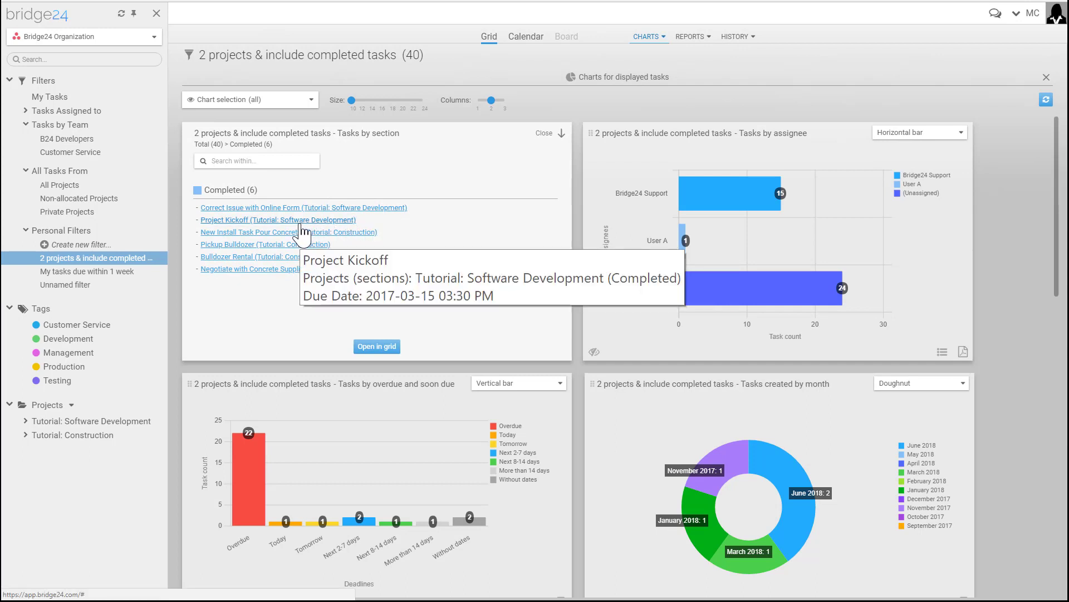
mouse_move(492, 265)
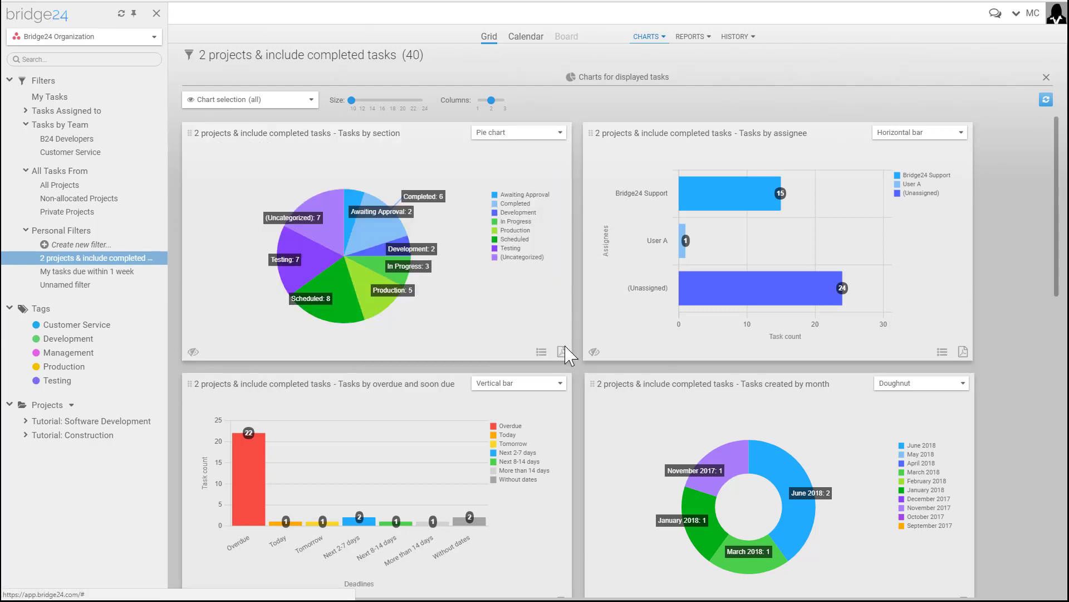
left_click(563, 351)
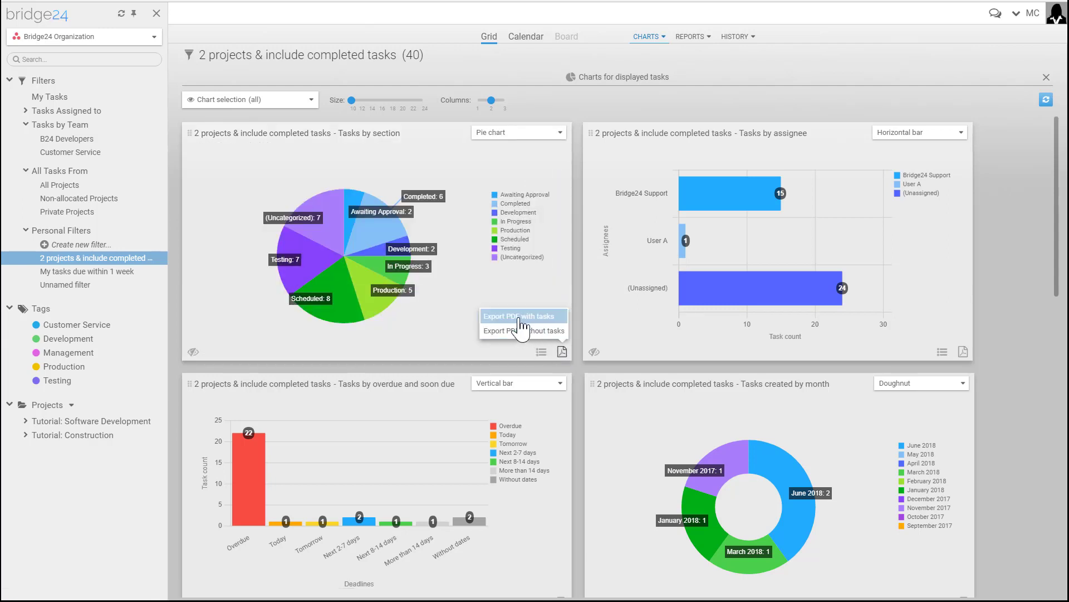
Export the tasks-by-section chart as a PDF with tasks and review it
left_click(522, 316)
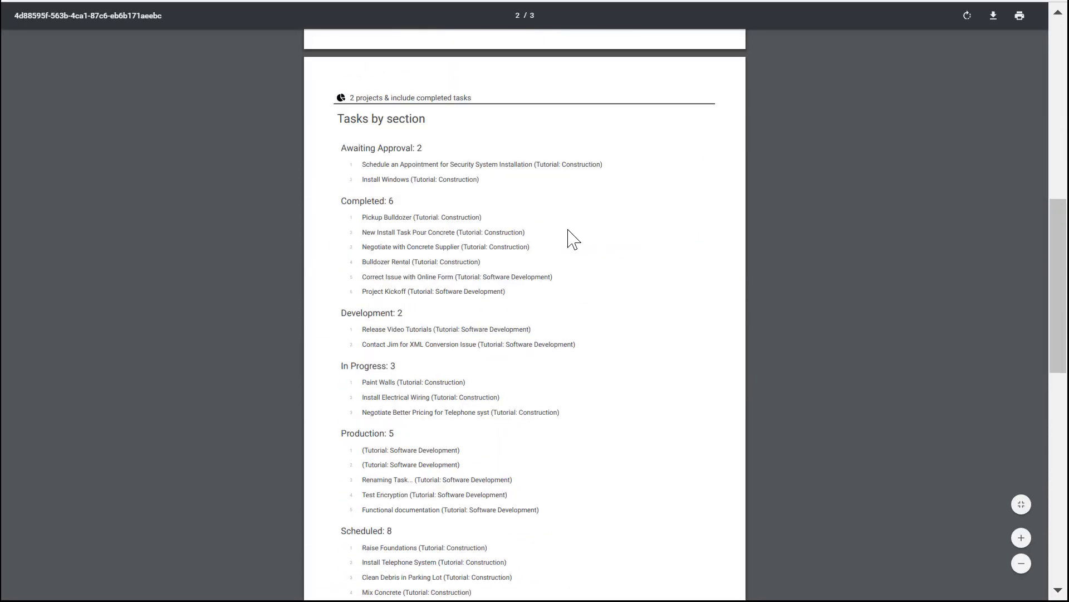
scroll("up", 3)
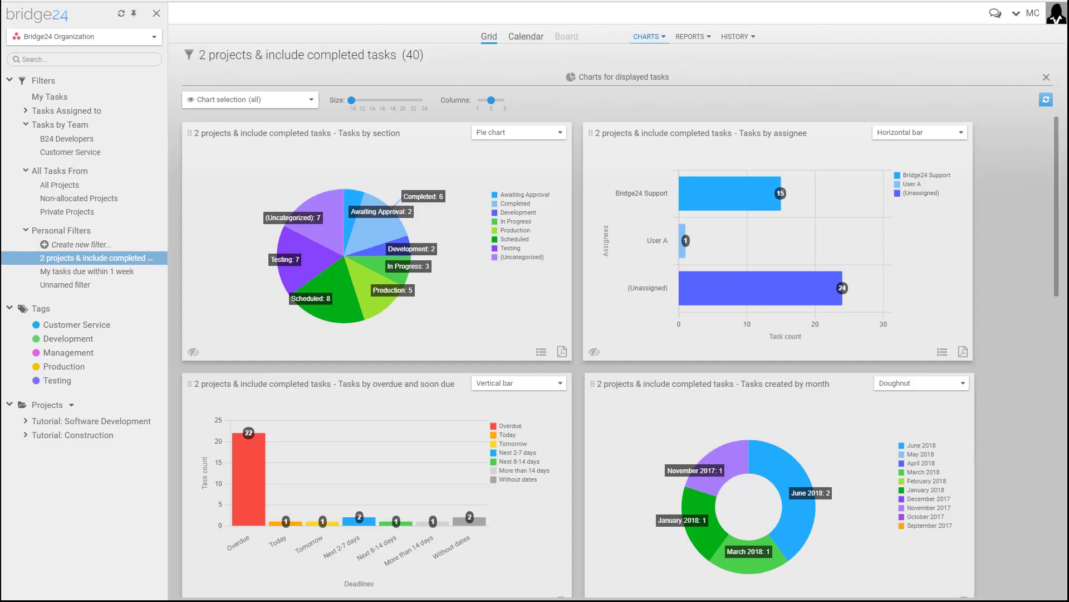
mouse_move(709, 41)
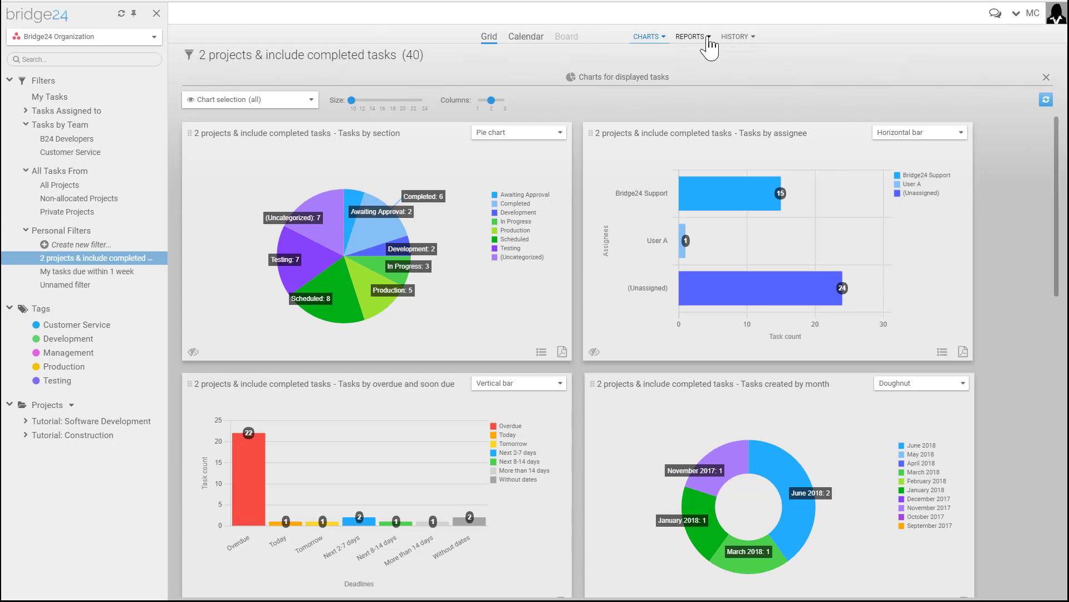
Preview the tasks-by-assignee report for the 40 displayed tasks, then return to the report list
left_click(690, 36)
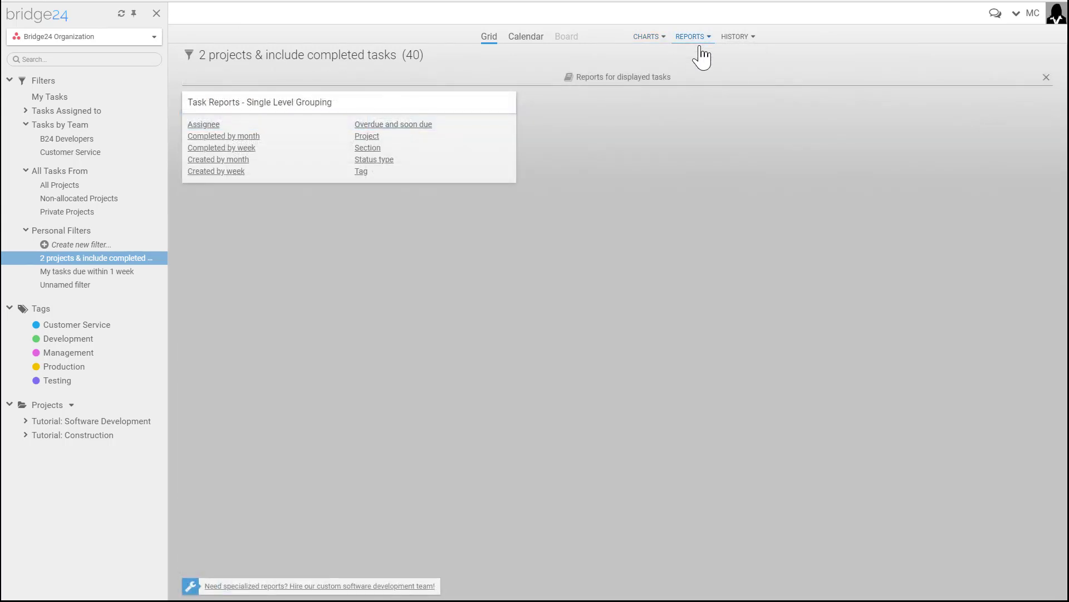
mouse_move(354, 154)
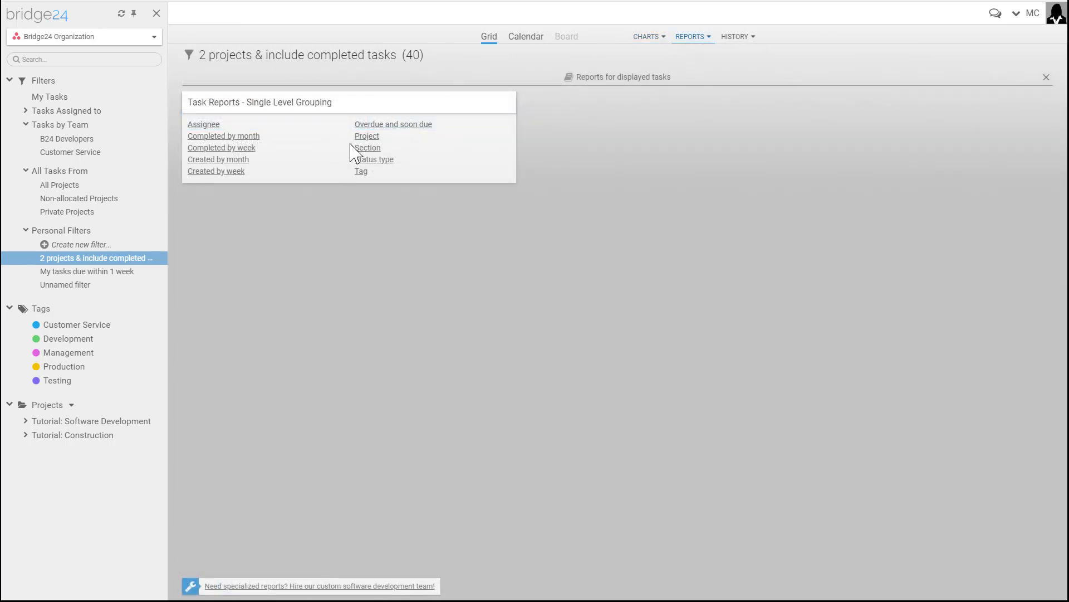
mouse_move(278, 135)
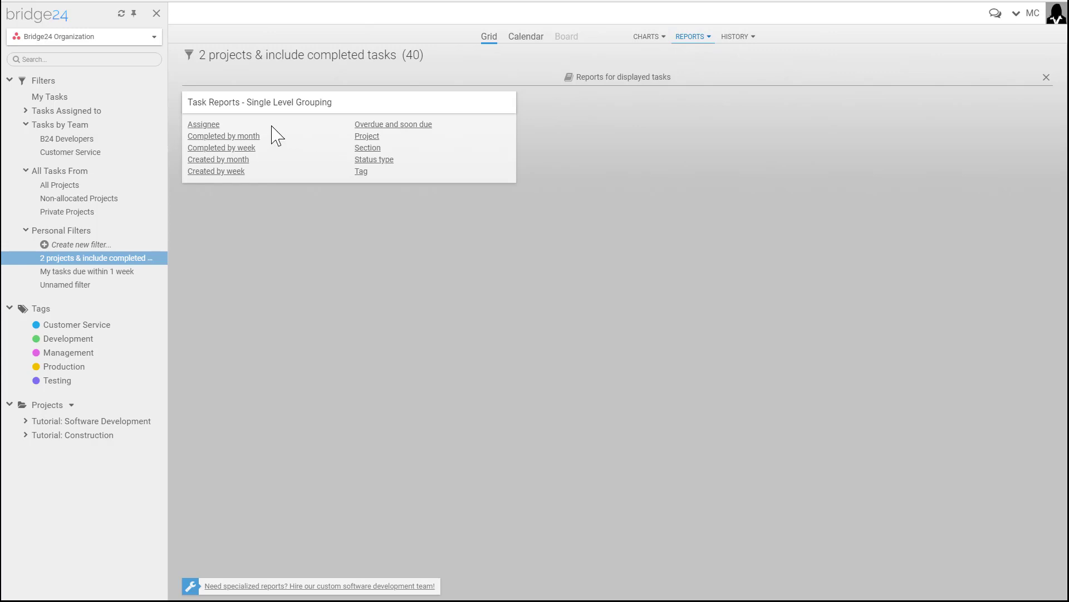
mouse_move(205, 133)
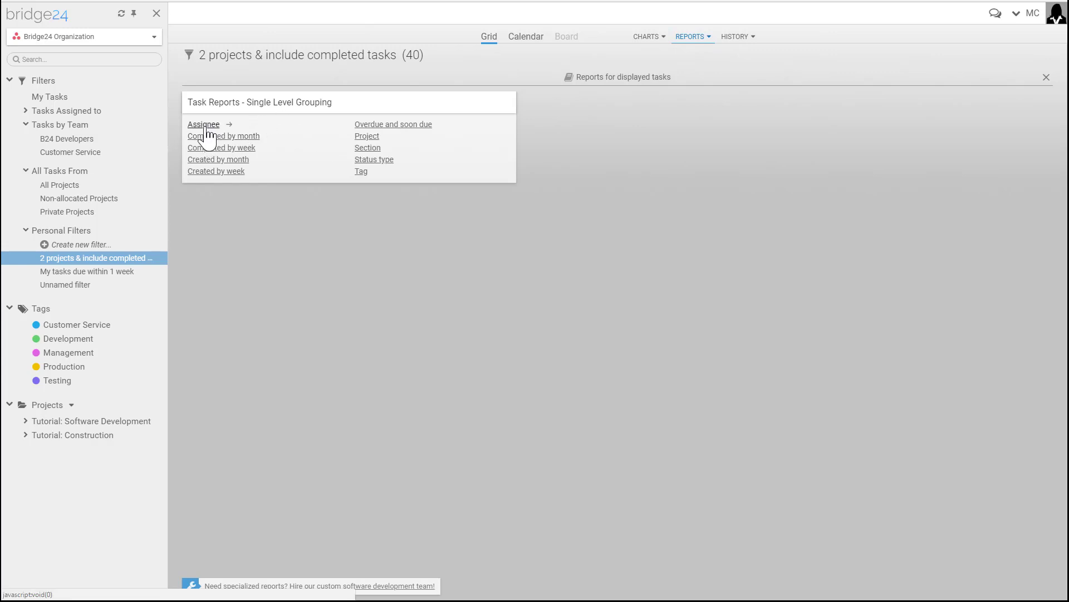
mouse_move(173, 179)
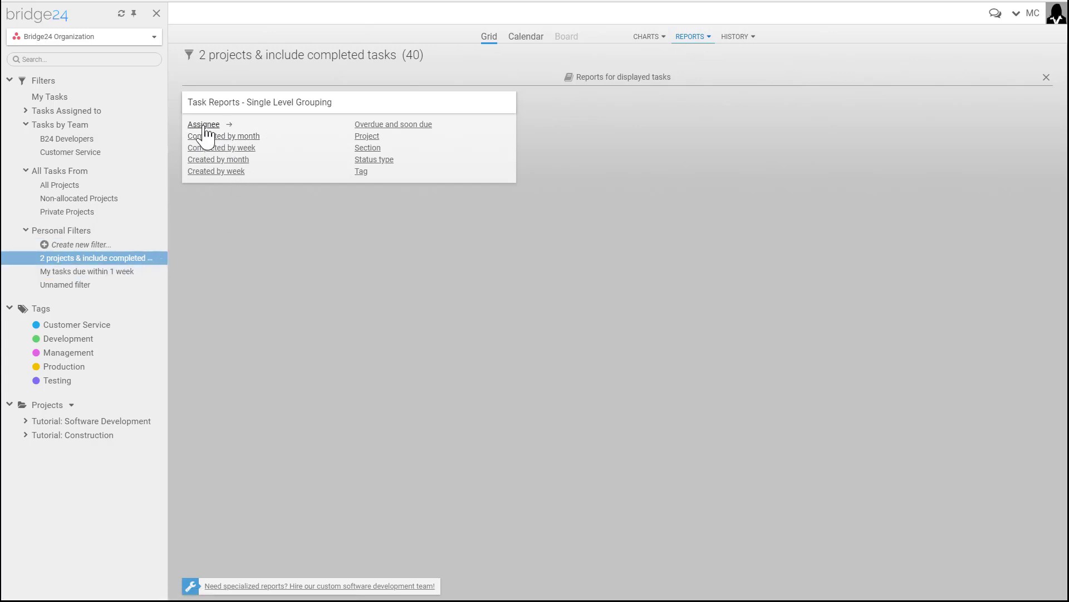
left_click(203, 124)
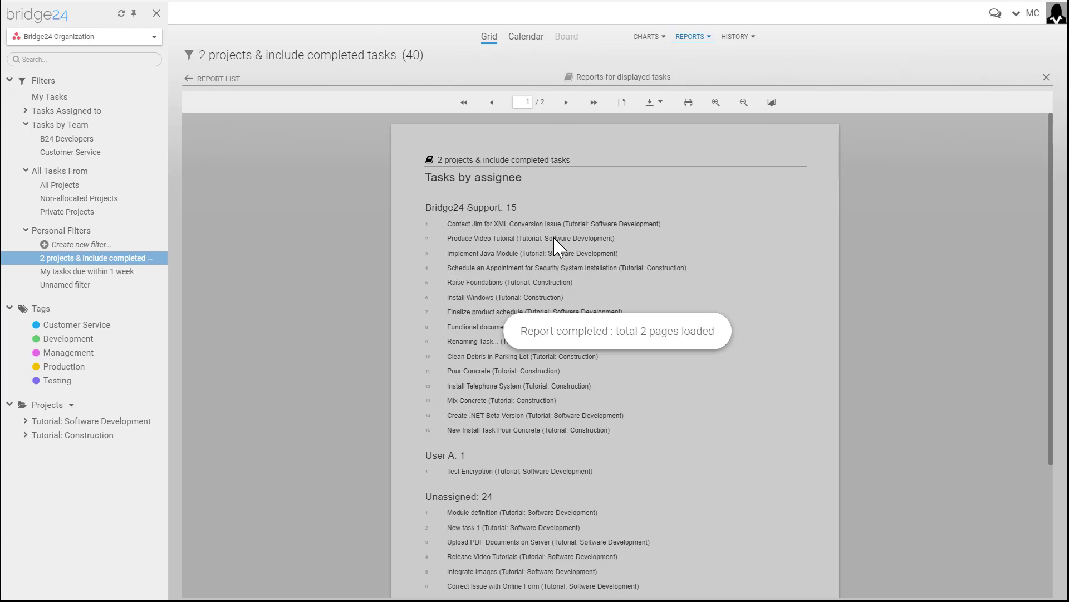
scroll("down", 3)
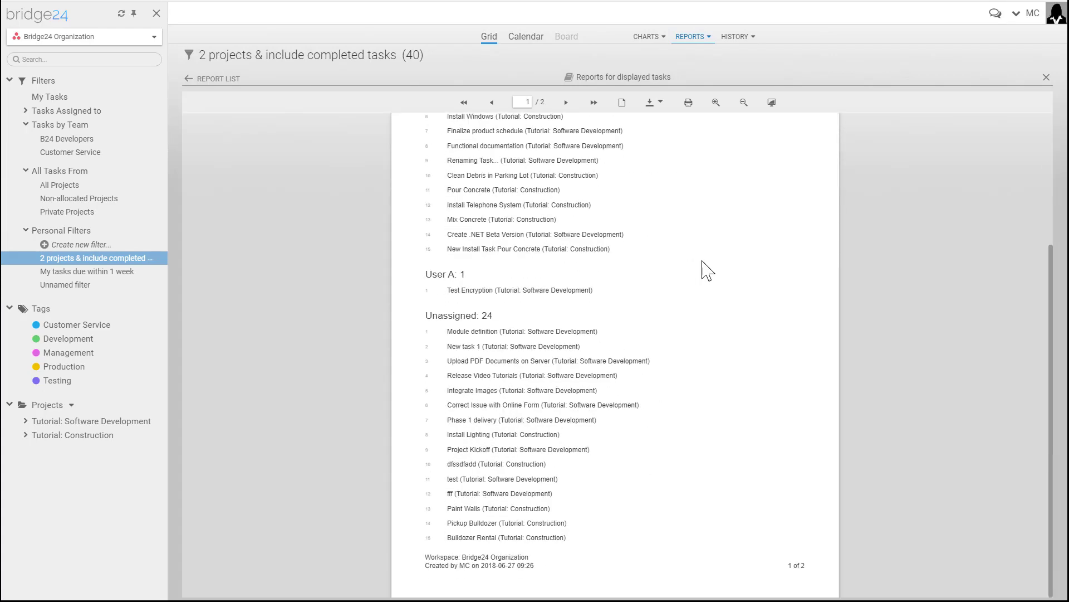
left_click(218, 78)
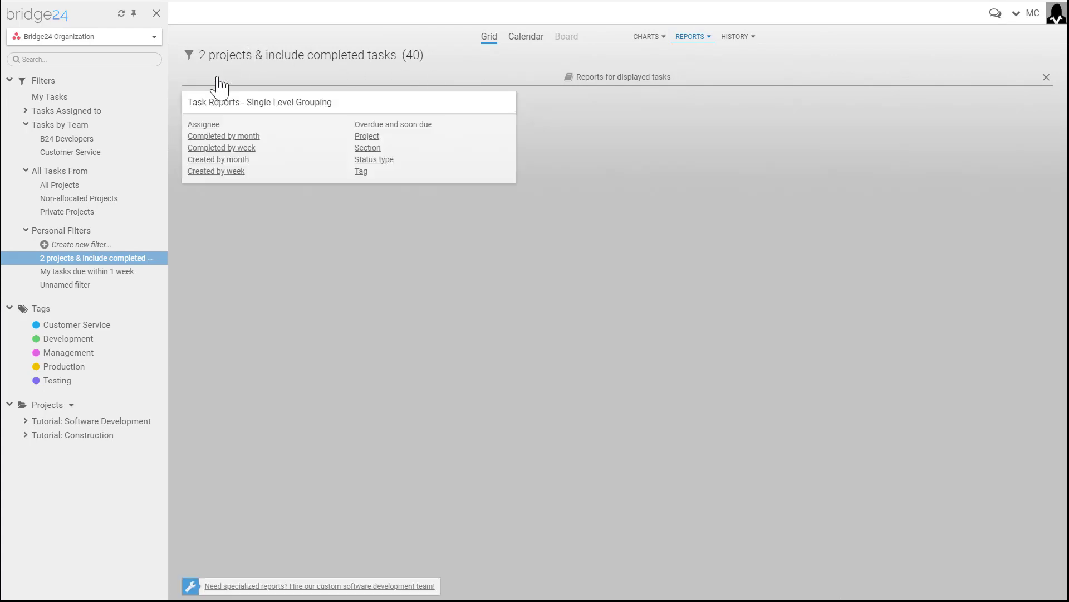
mouse_move(733, 48)
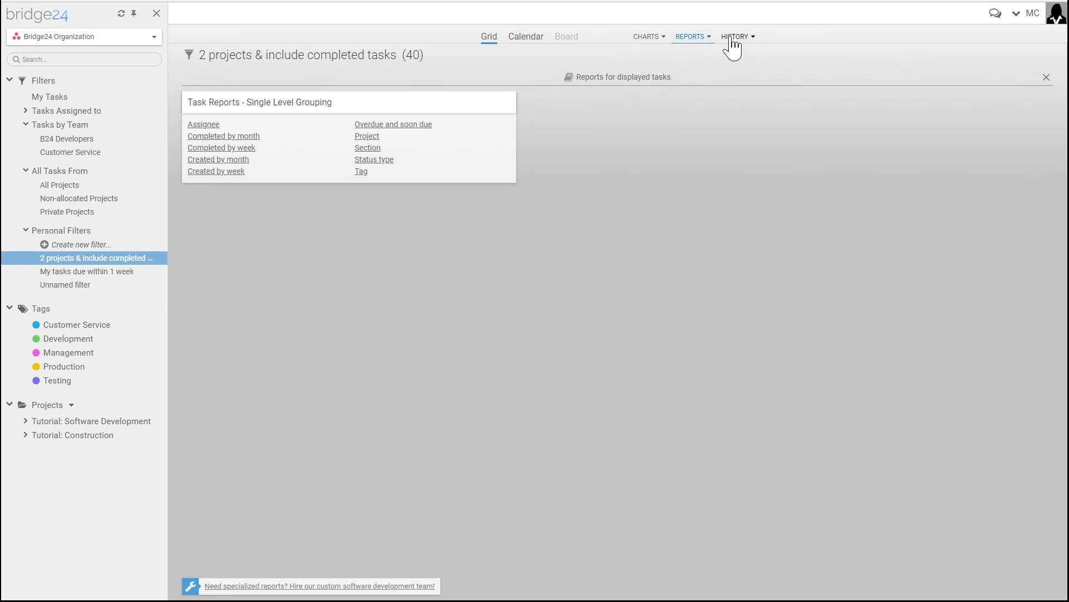
mouse_move(735, 36)
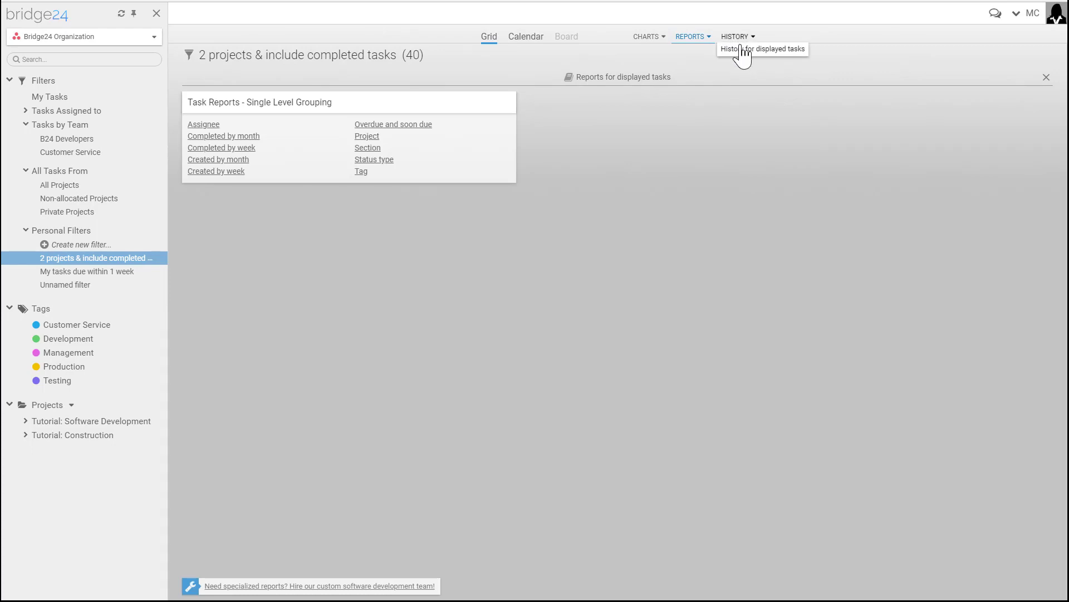
Show 90-day change history, search and clear 'jim', then open the About help links
left_click(735, 36)
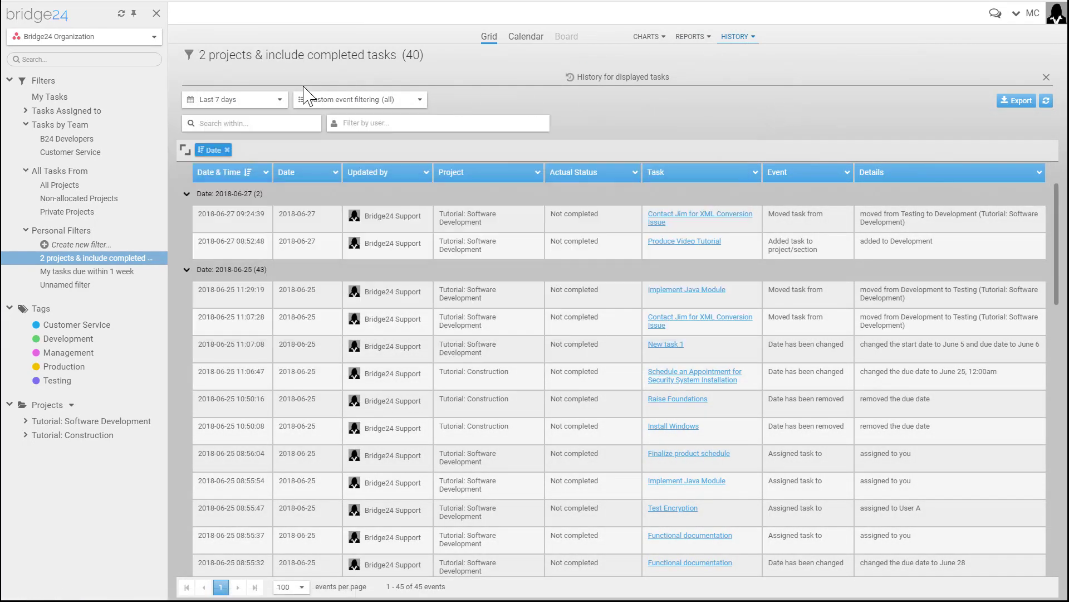
left_click(234, 99)
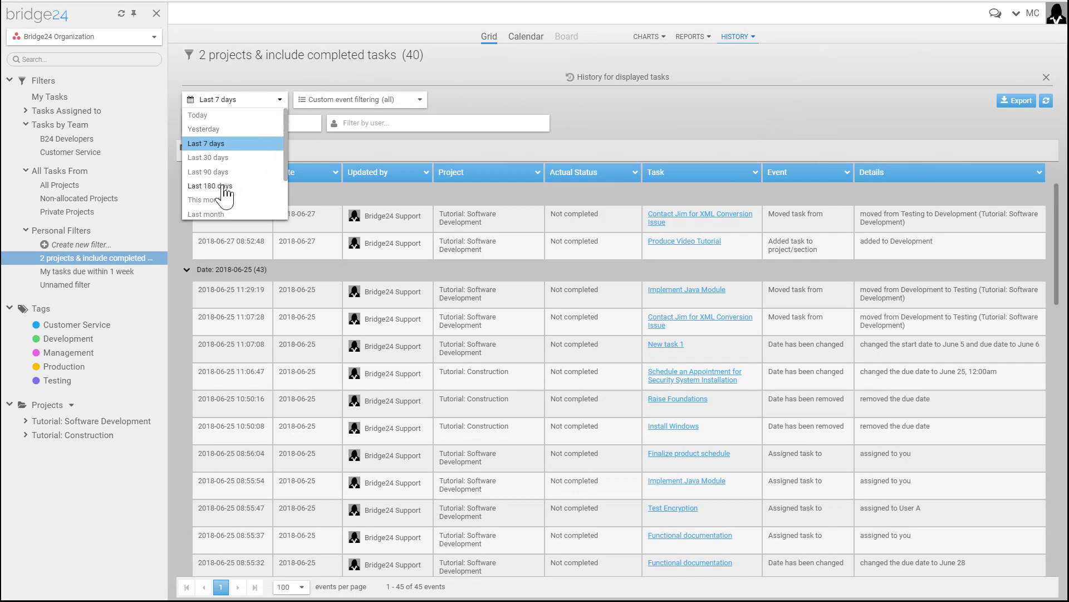
left_click(209, 172)
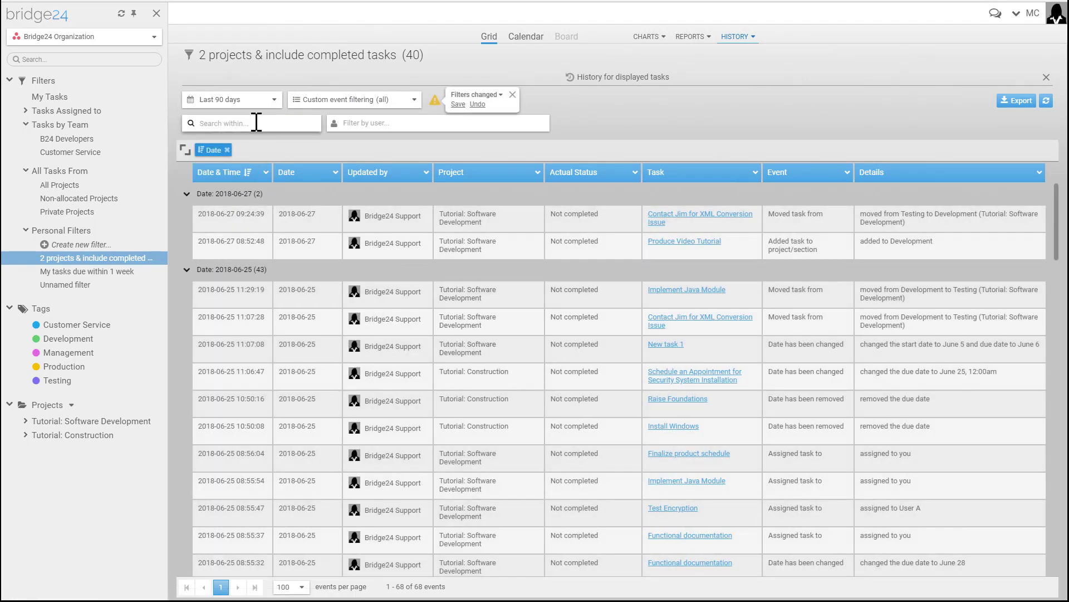
type("jim")
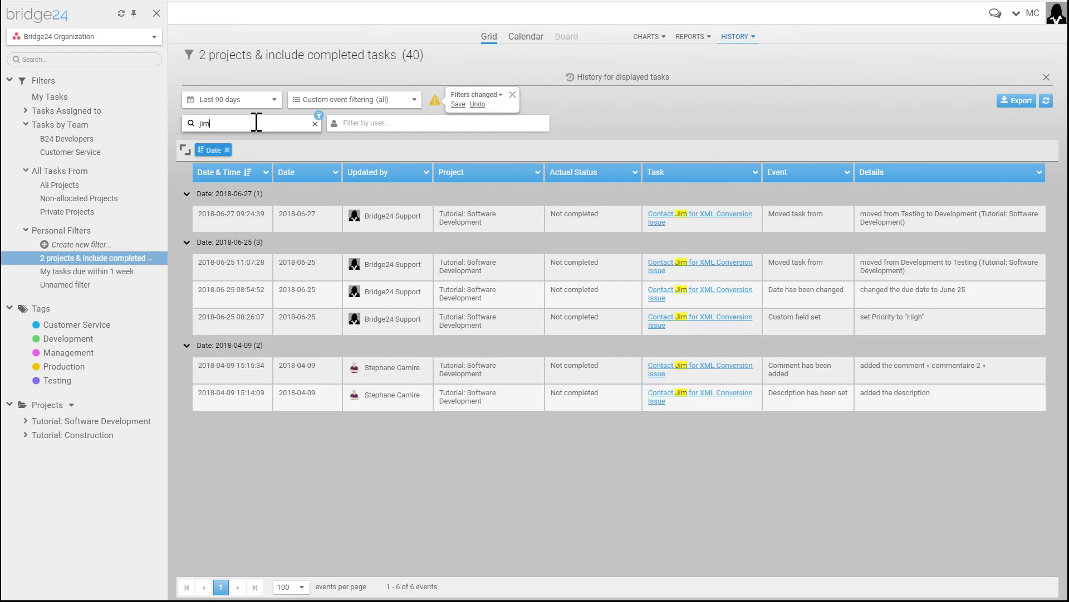
left_click(314, 124)
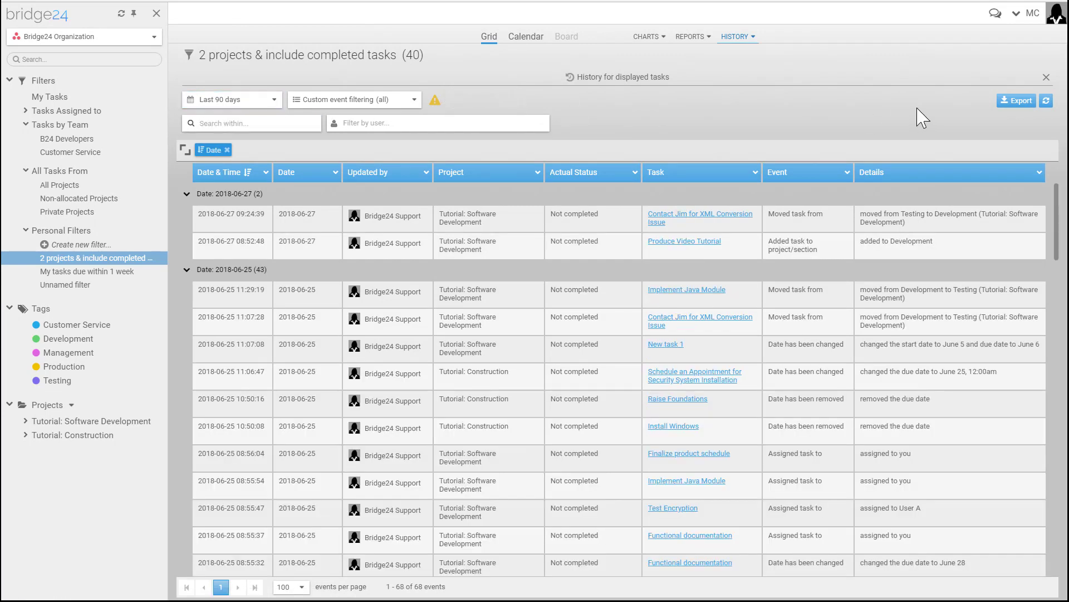
mouse_move(984, 43)
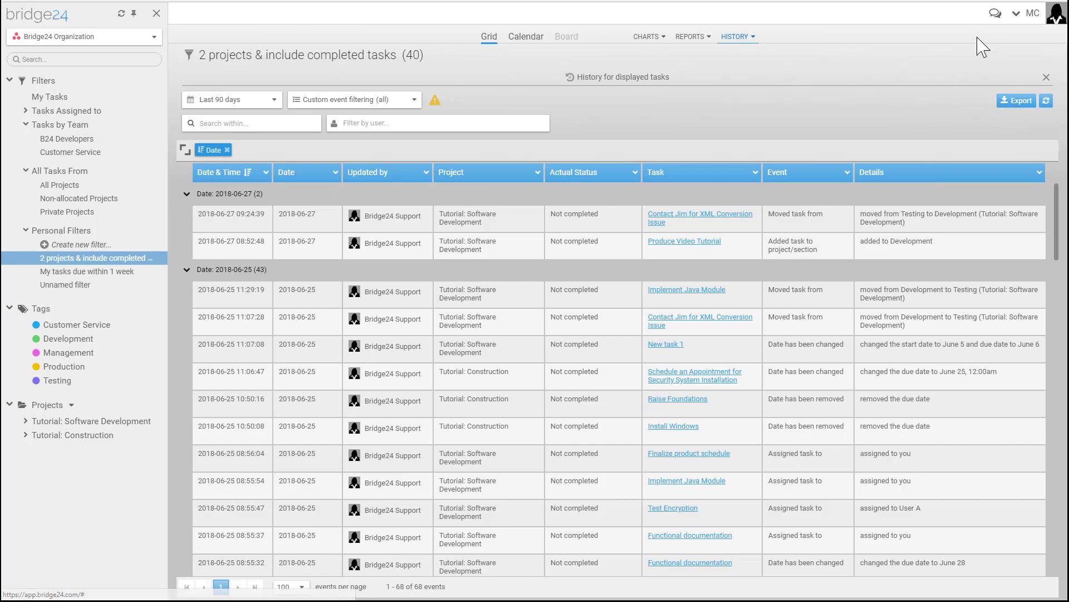
left_click(1031, 12)
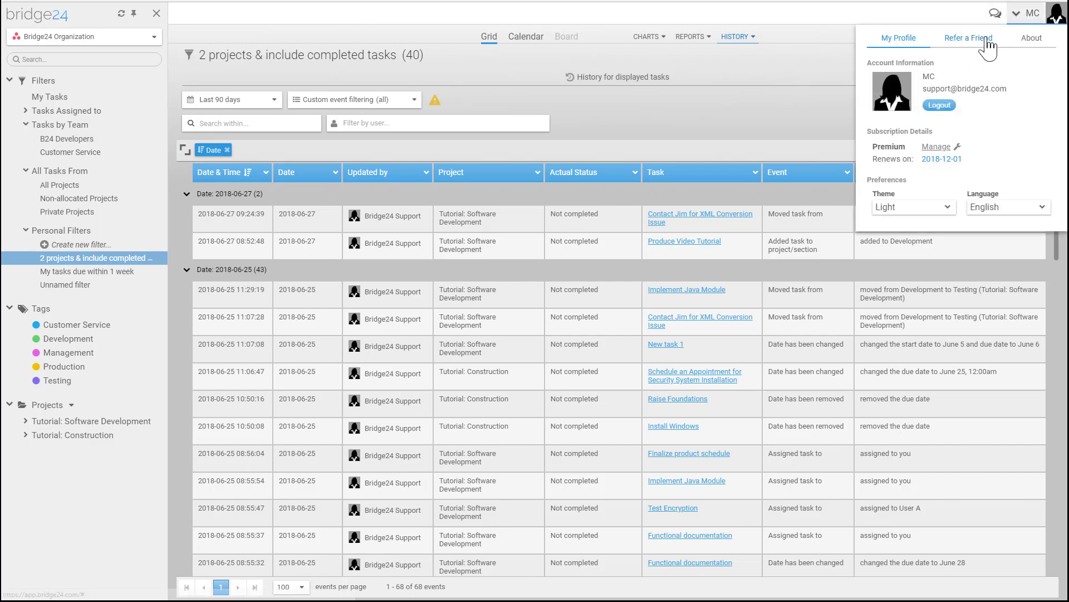
left_click(1031, 38)
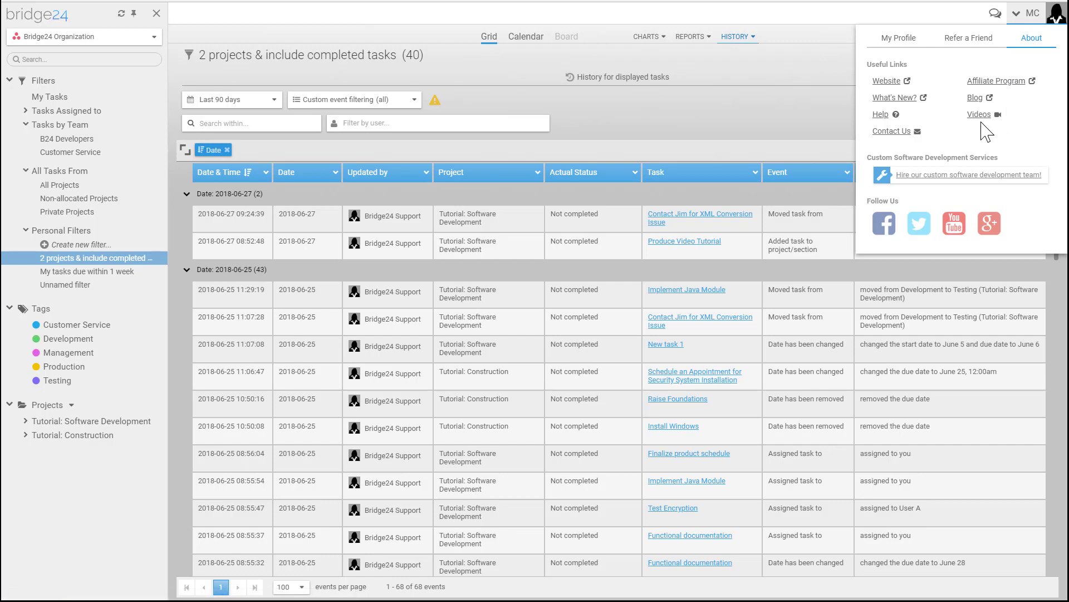